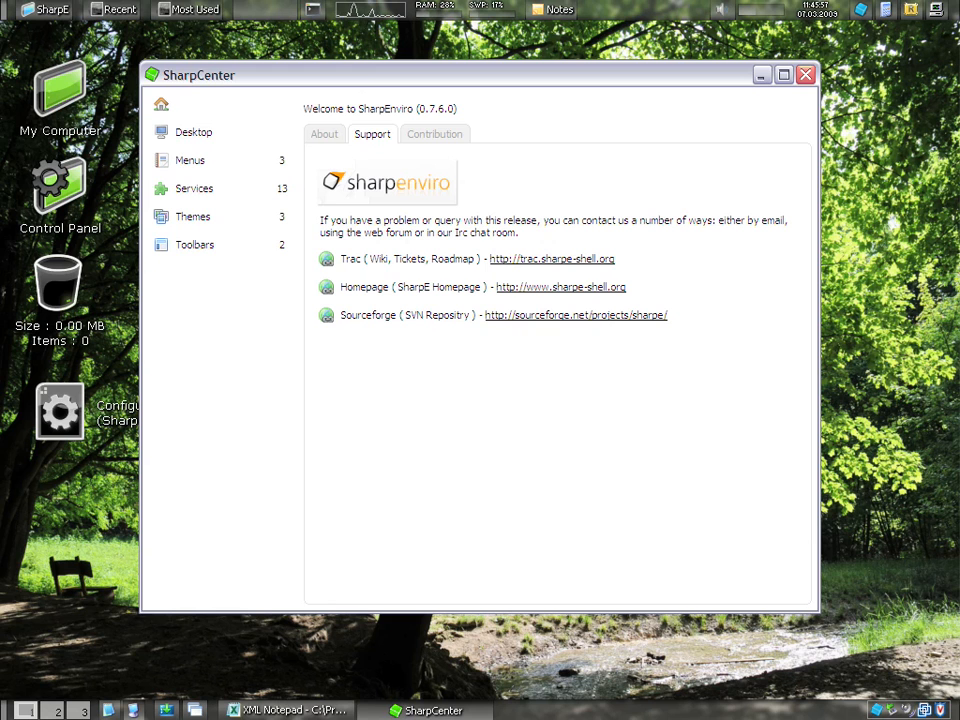
mouse_move(428, 96)
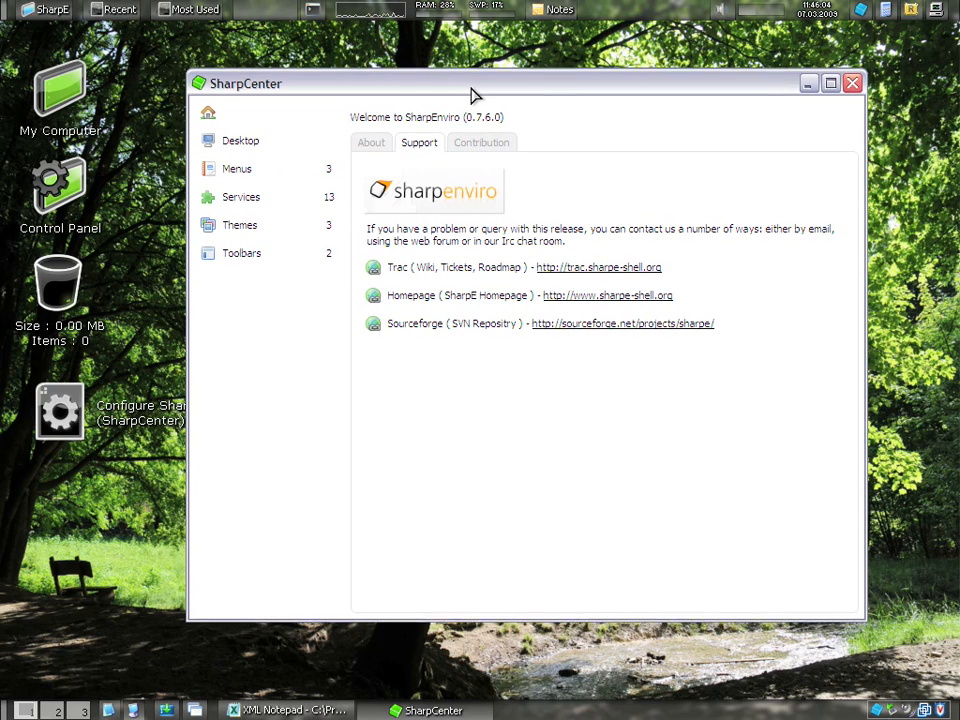
Step: Nudge SharpCenter around, then minimize it and dismiss the taskbar window previews
left_click_drag(470, 84, 472, 104)
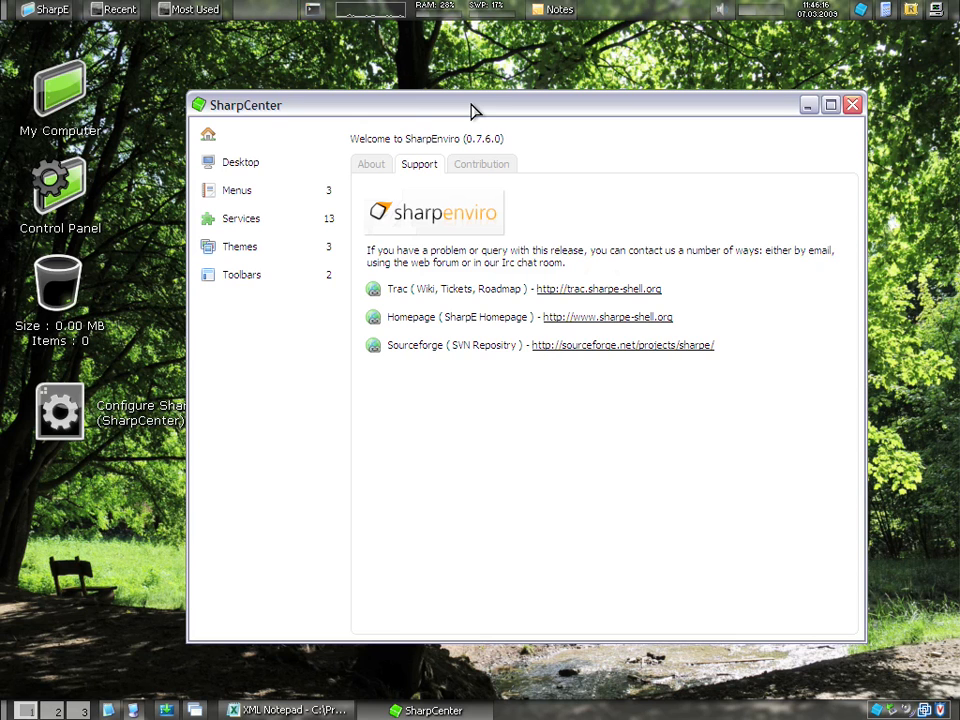
left_click_drag(476, 104, 460, 84)
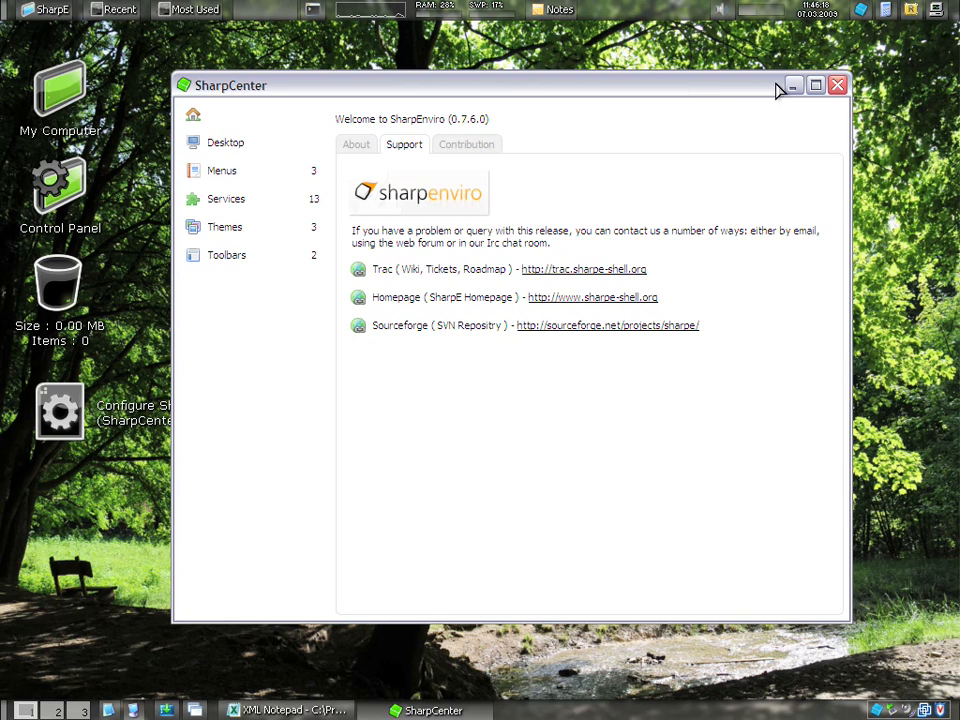
left_click(836, 84)
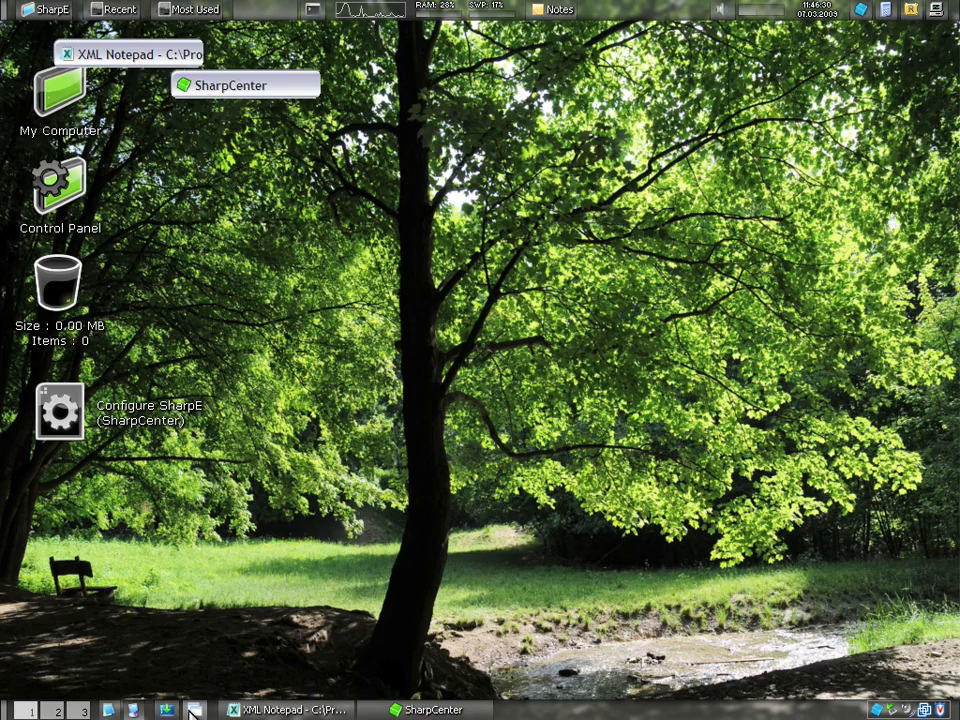
left_click(288, 710)
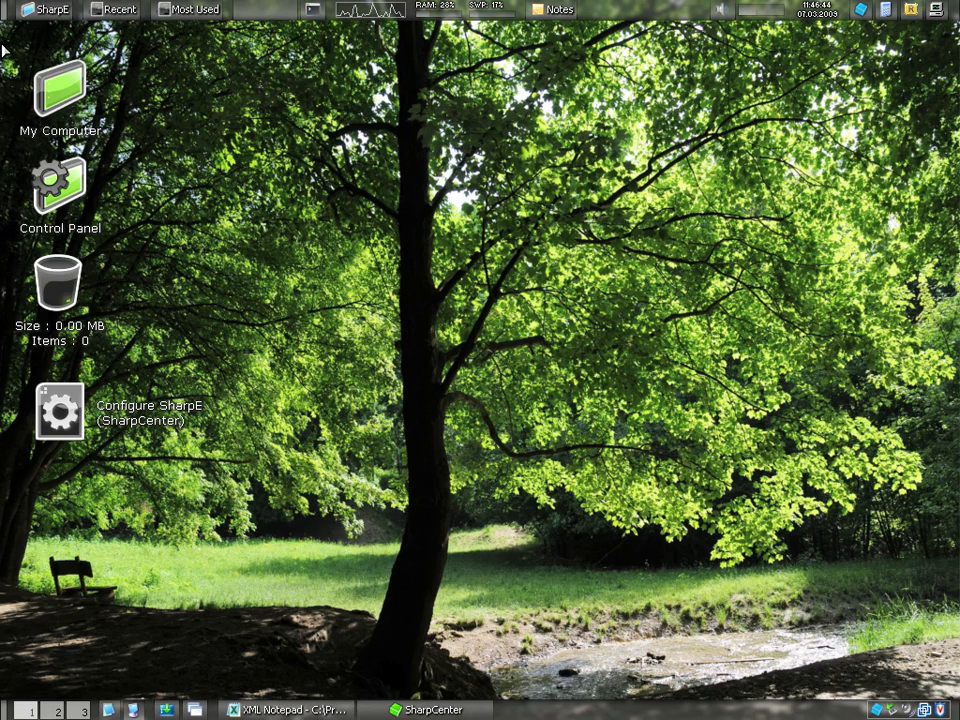
mouse_move(312, 294)
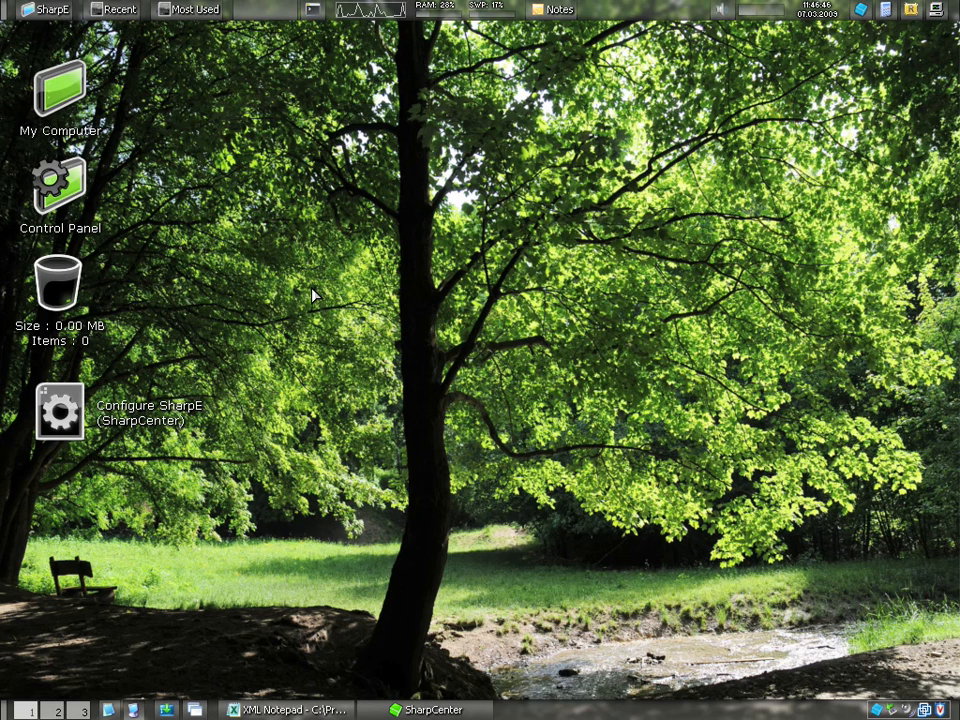
mouse_move(4, 68)
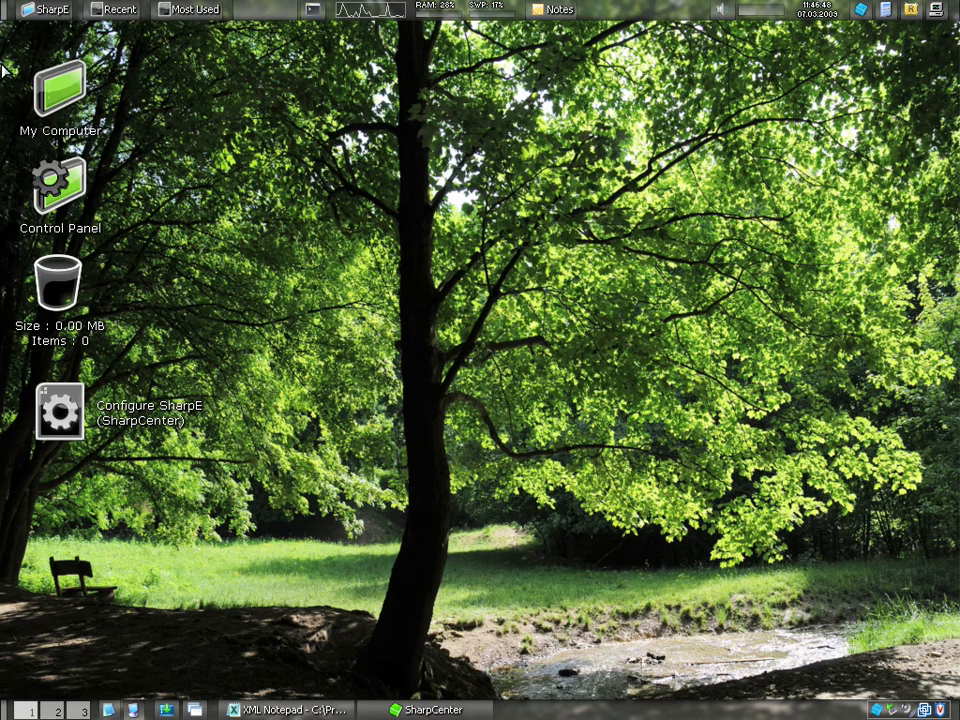
right_click(60, 90)
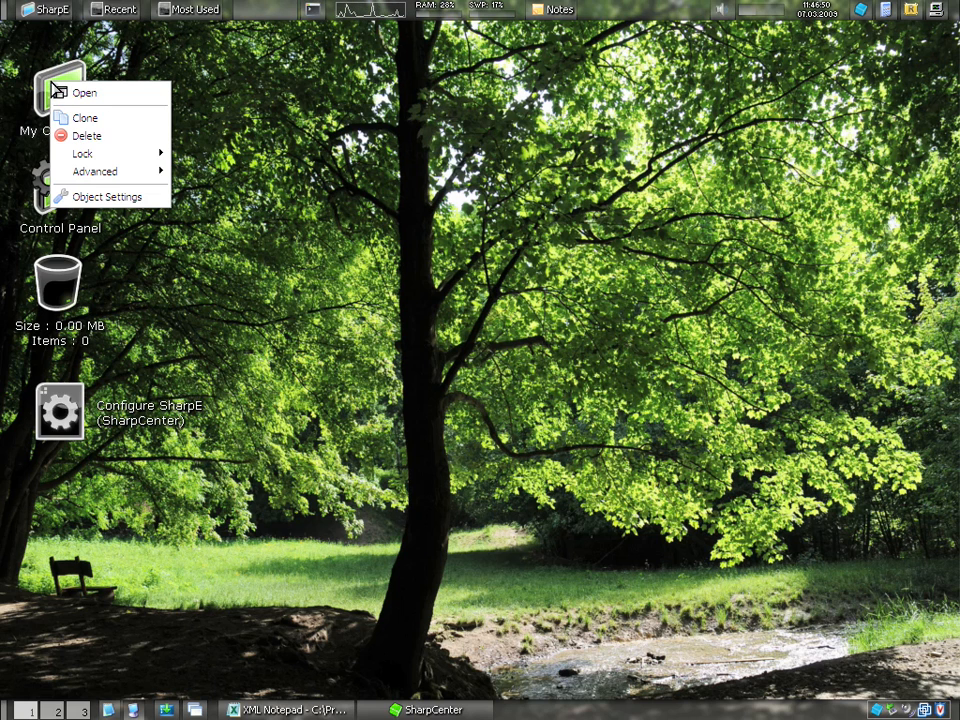
mouse_move(82, 152)
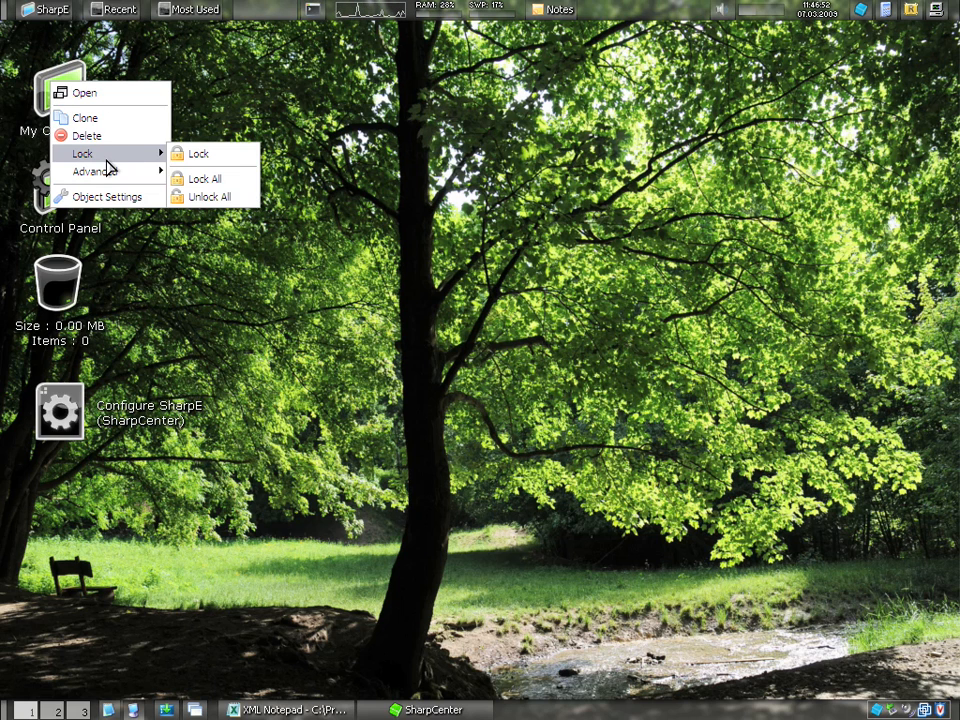
mouse_move(96, 172)
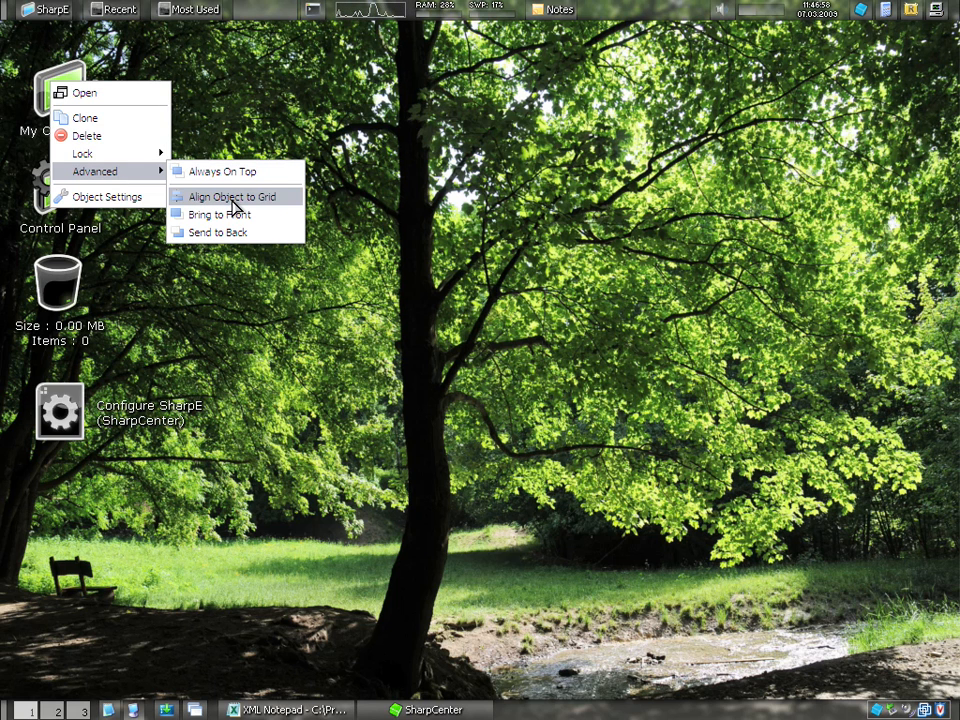
mouse_move(230, 172)
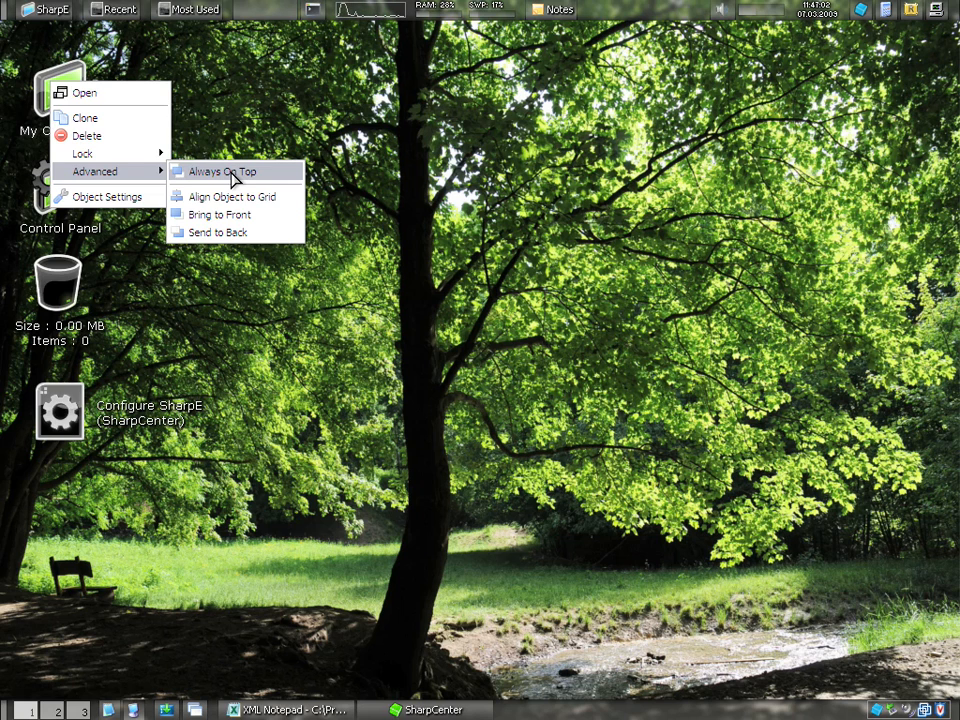
mouse_move(234, 232)
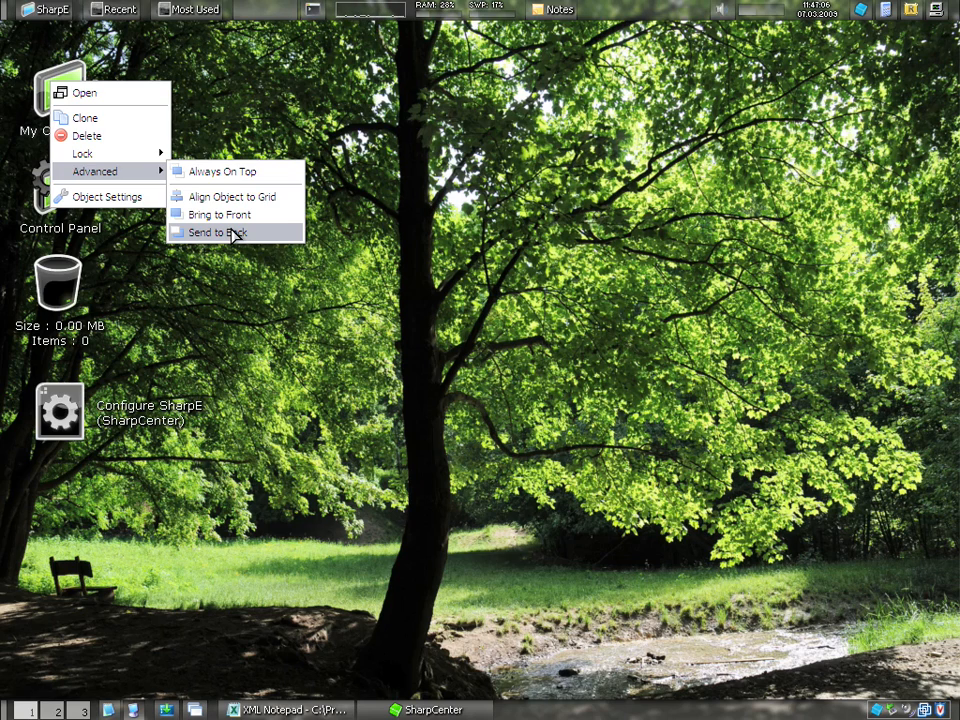
left_click(216, 232)
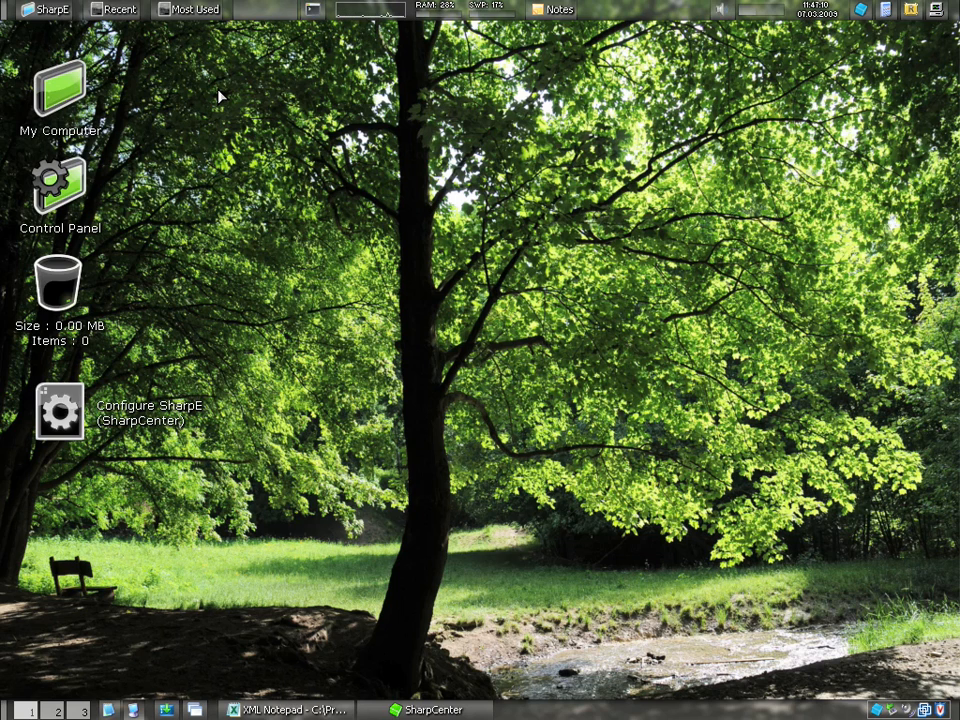
mouse_move(324, 160)
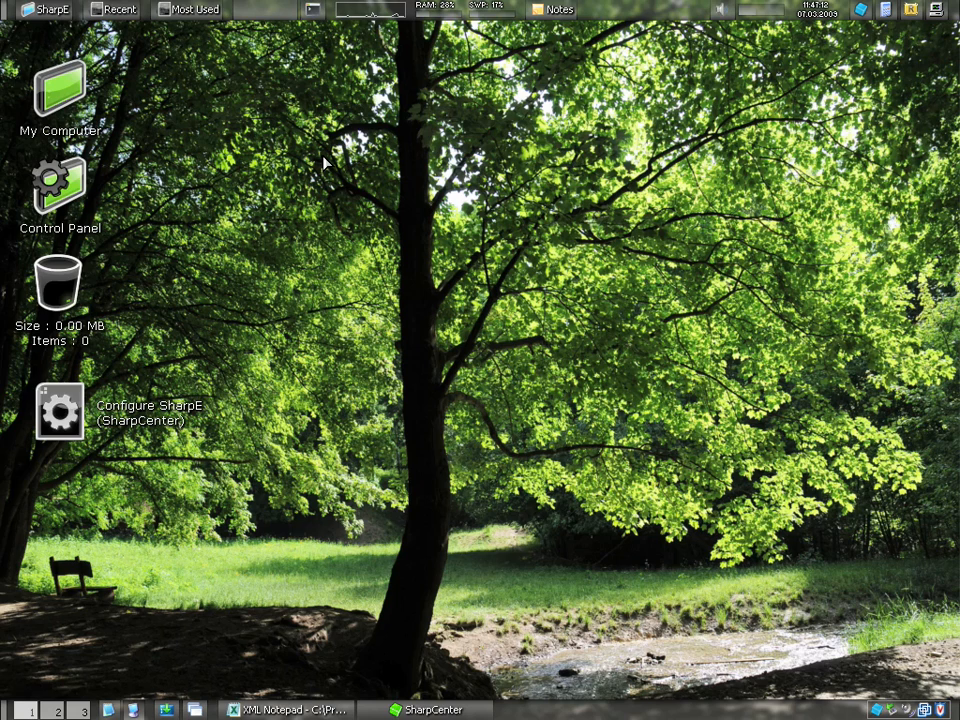
right_click(324, 162)
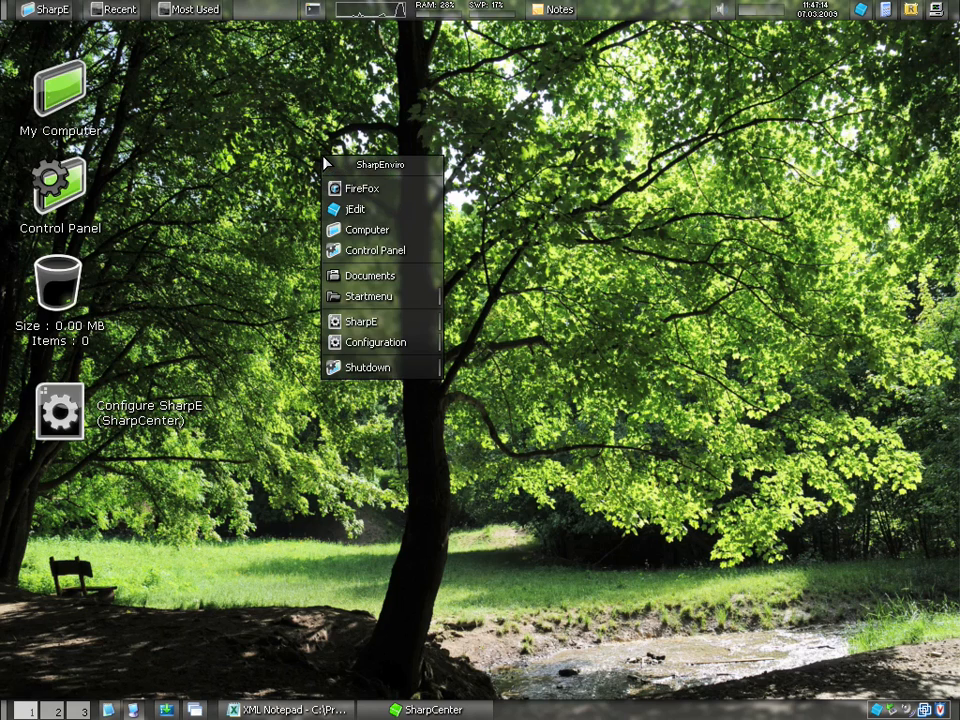
mouse_move(364, 188)
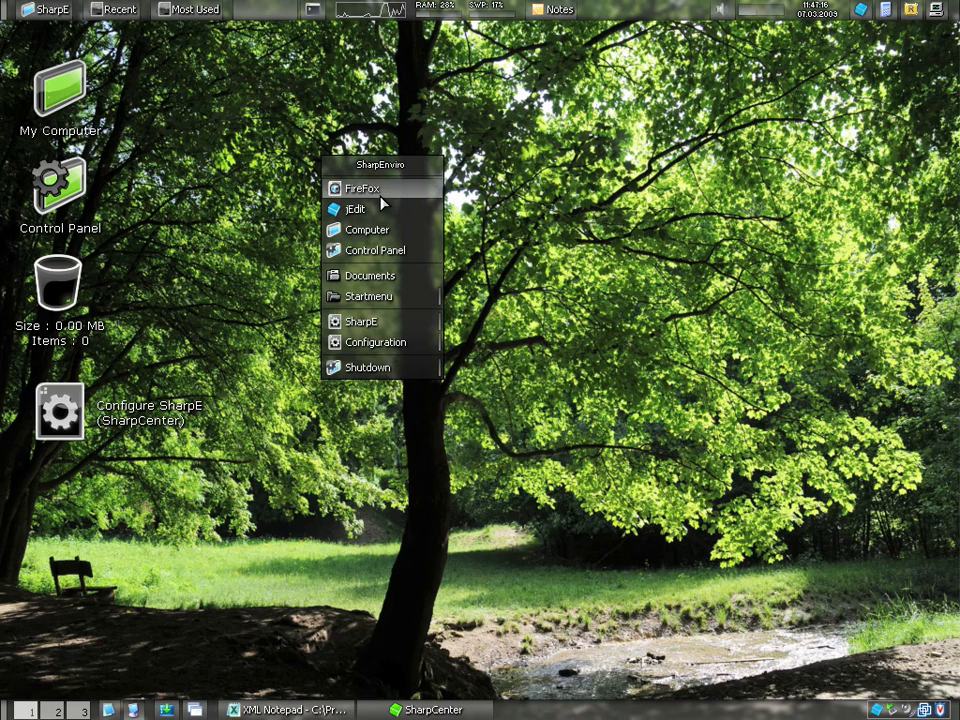
mouse_move(384, 250)
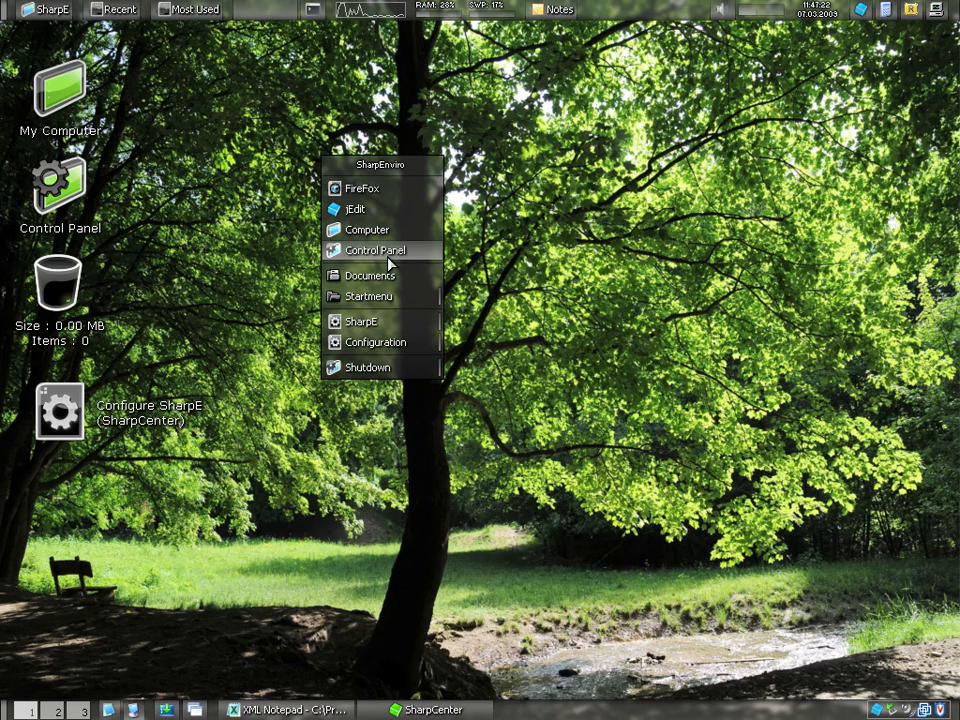
mouse_move(368, 296)
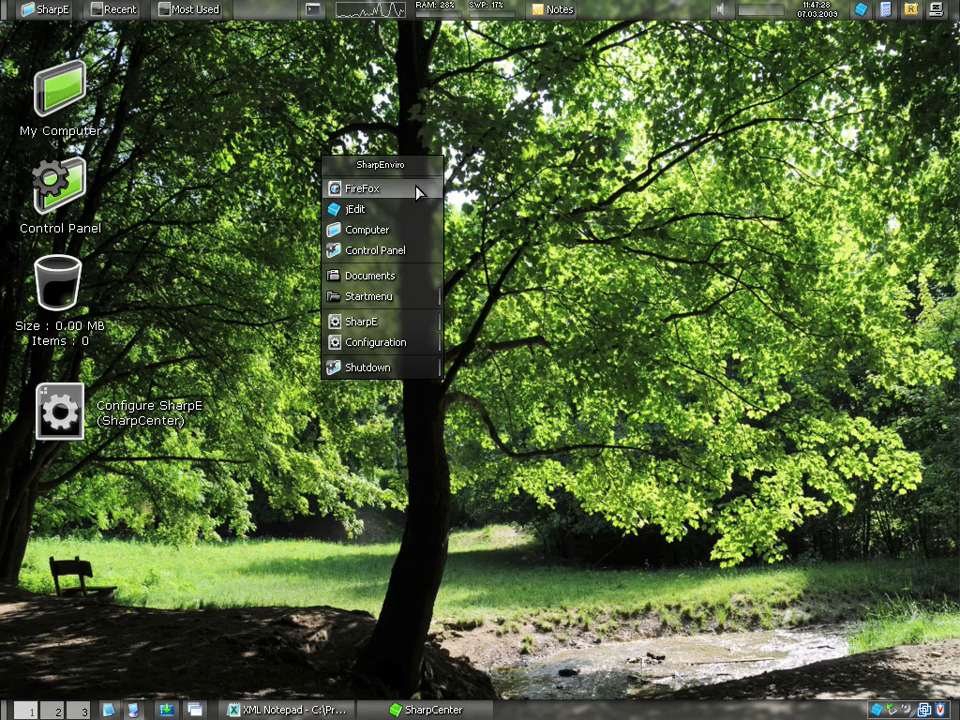
mouse_move(380, 210)
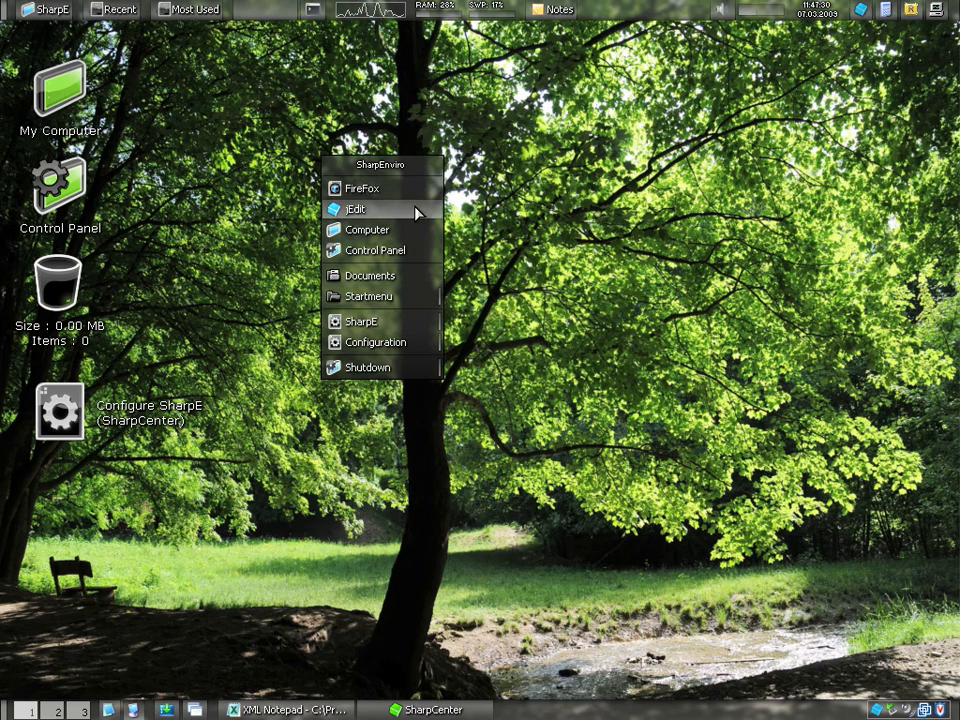
mouse_move(390, 188)
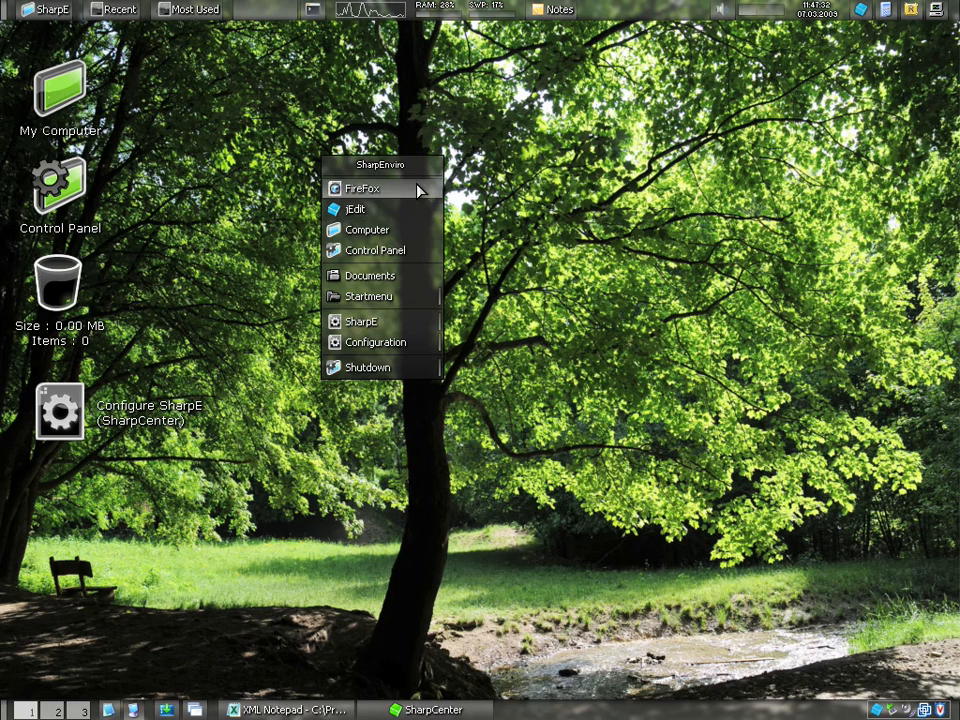
mouse_move(380, 210)
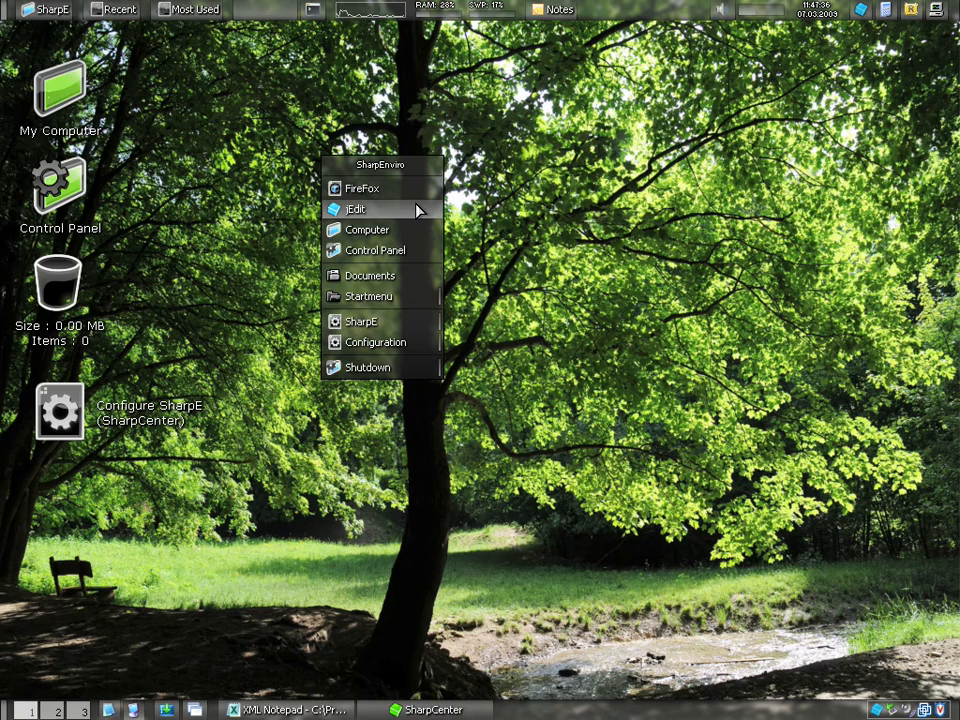
mouse_move(286, 102)
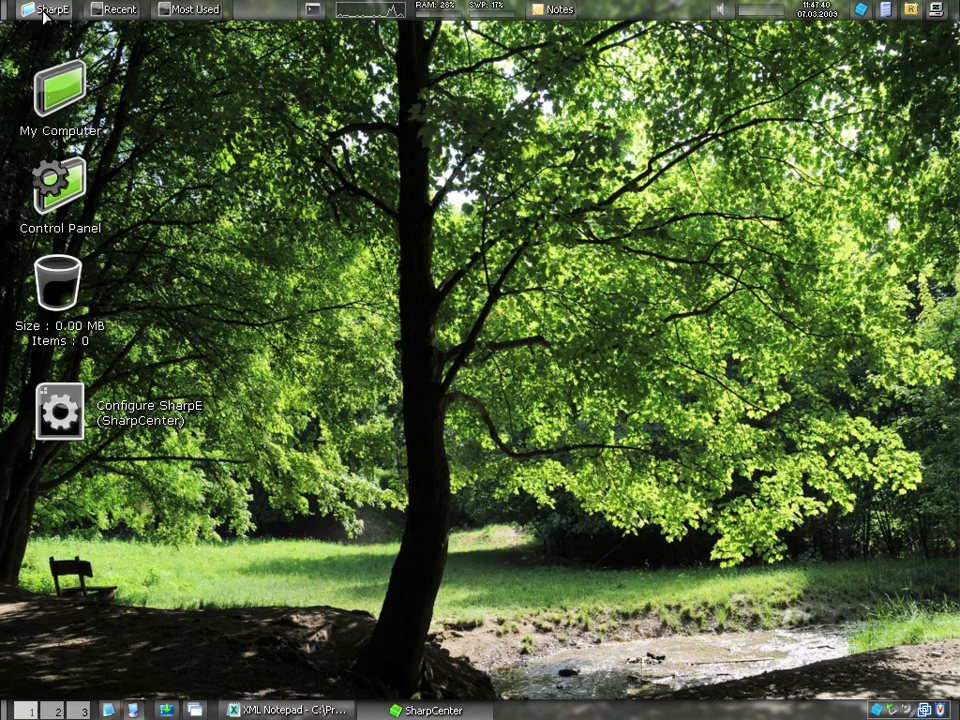
left_click(48, 8)
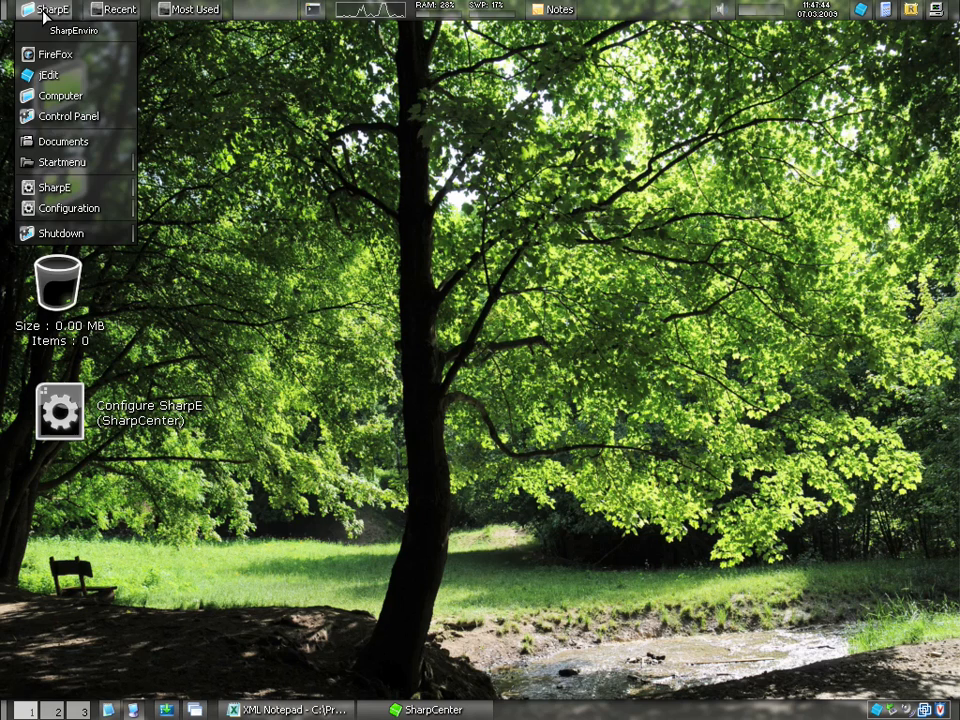
left_click(48, 8)
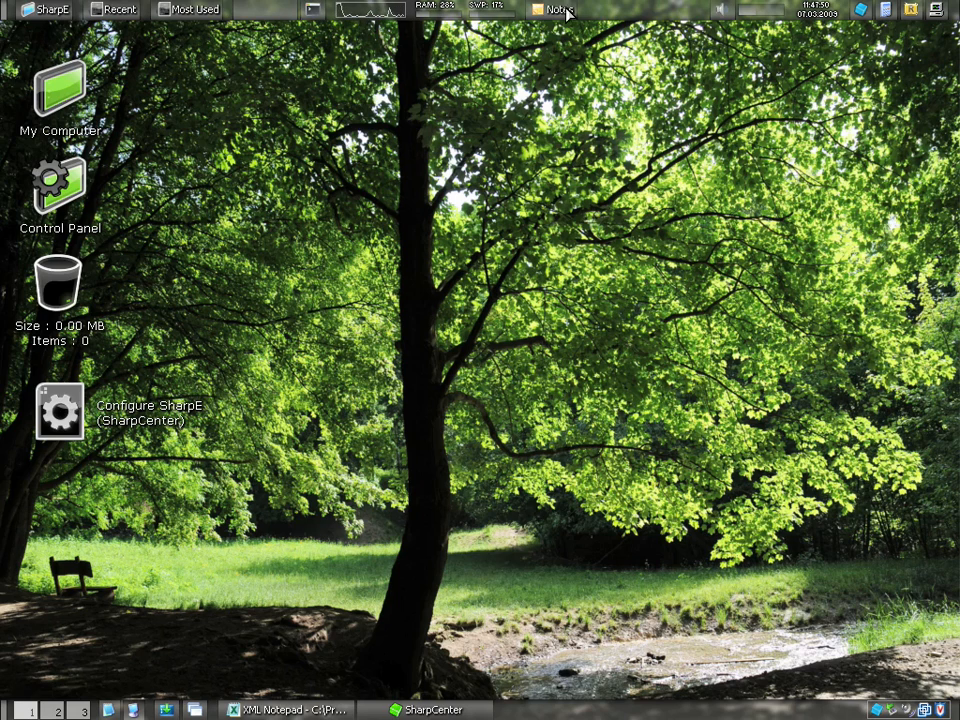
Step: View the note about making a SharpE video in Notes, then close the Notes window
left_click(556, 8)
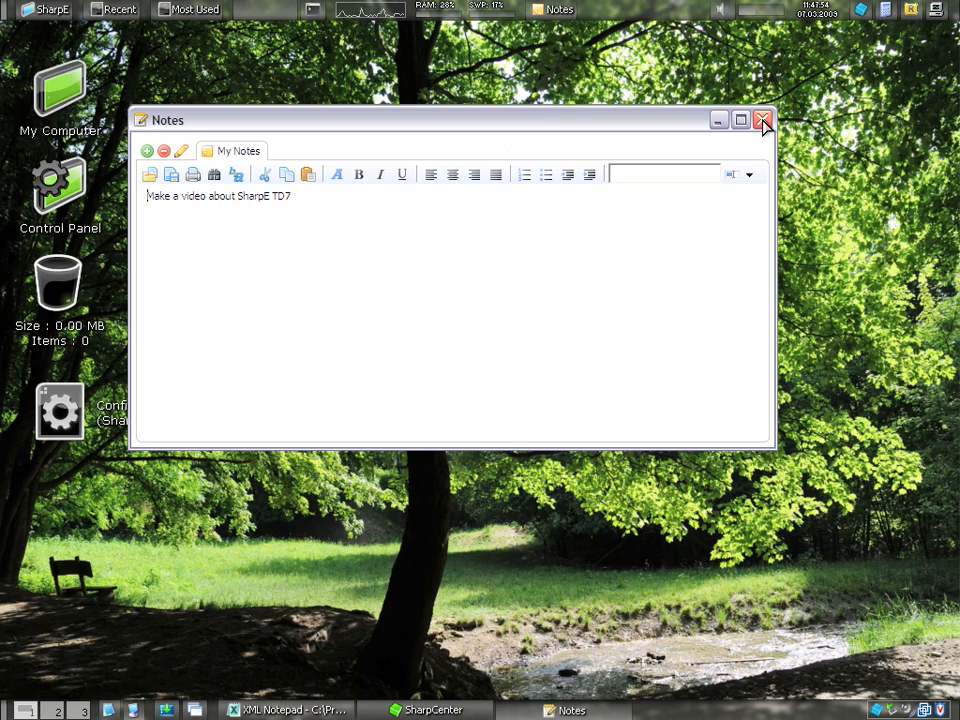
left_click(762, 120)
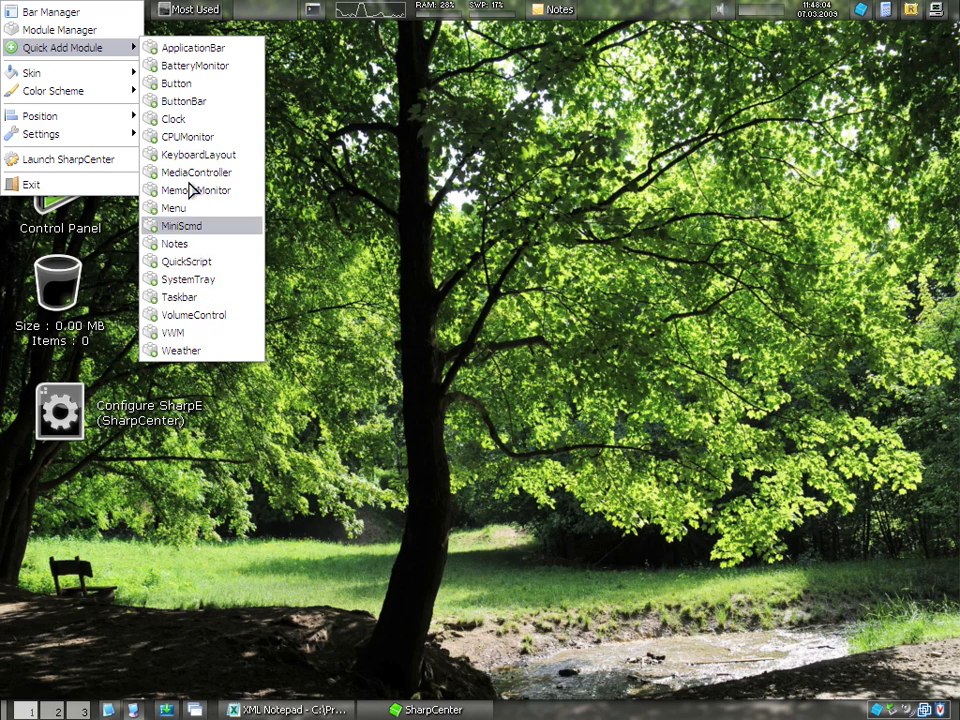
mouse_move(180, 332)
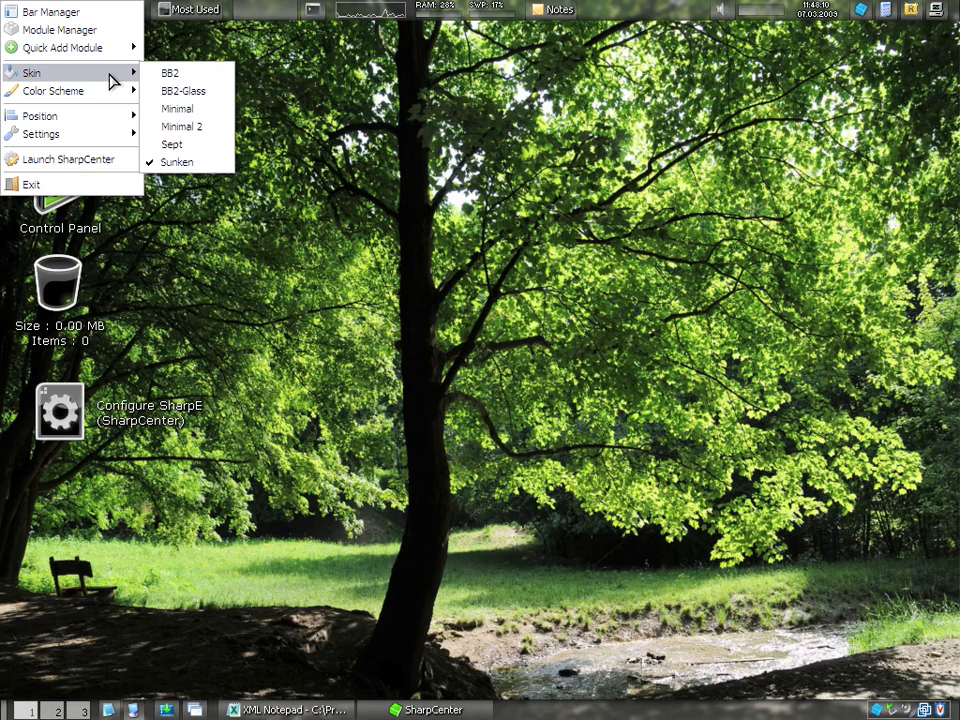
mouse_move(176, 108)
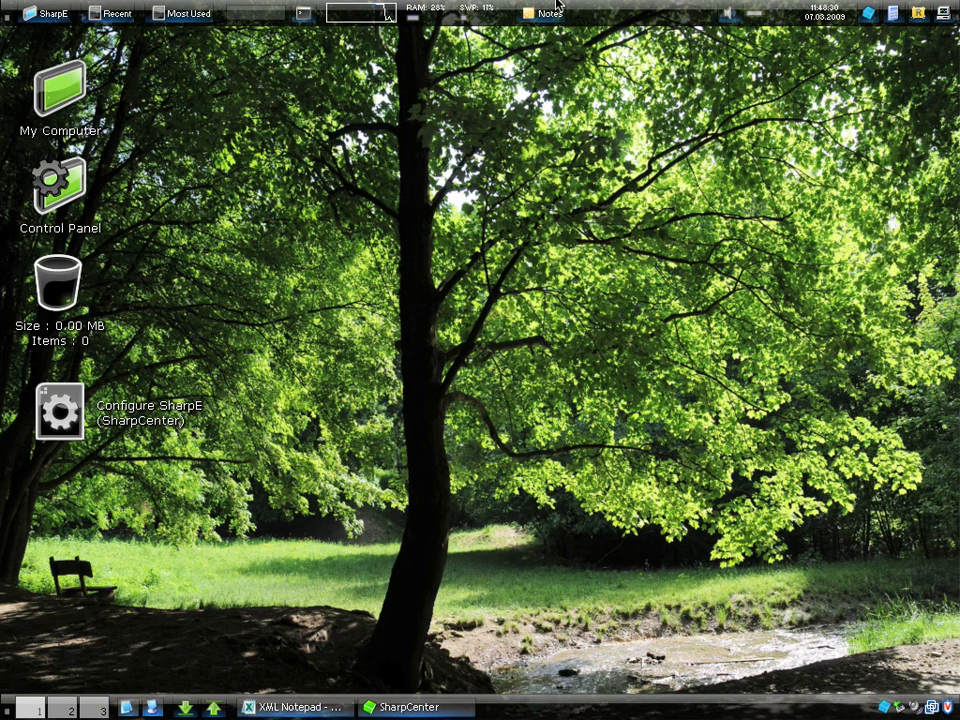
mouse_move(448, 610)
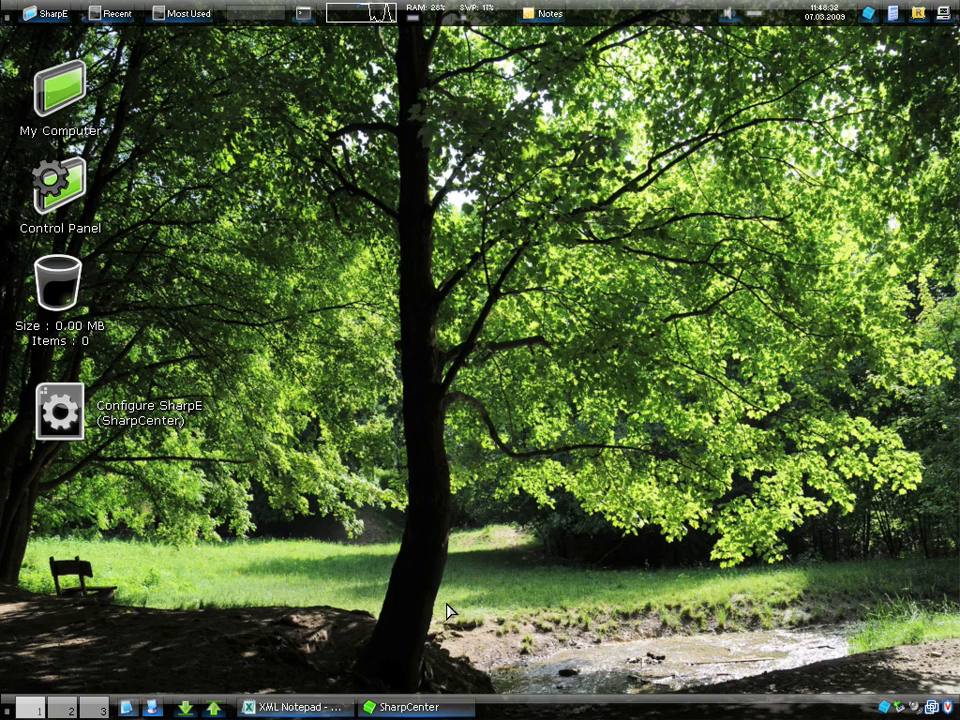
Step: Restore SharpCenter, browse the main menu's items under Menus, then return Home
left_click(410, 708)
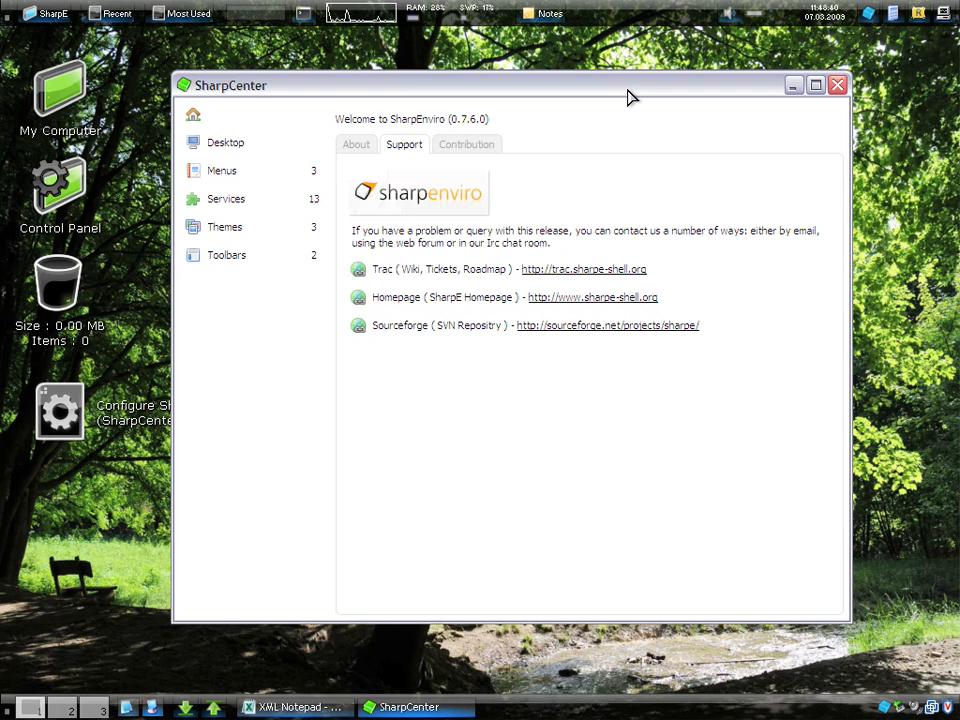
mouse_move(610, 188)
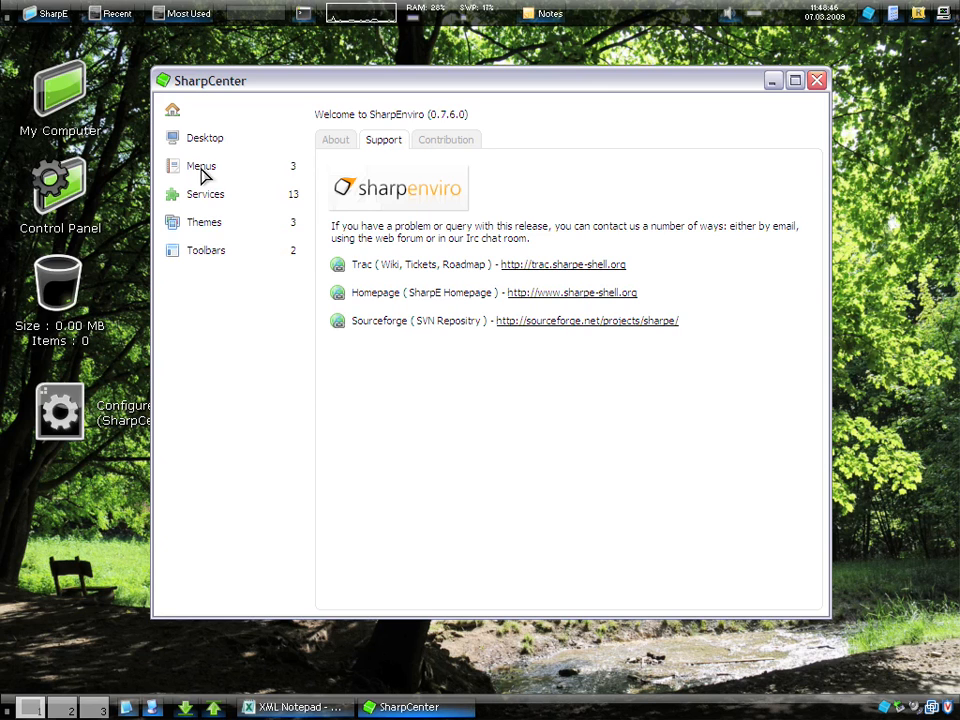
left_click(200, 166)
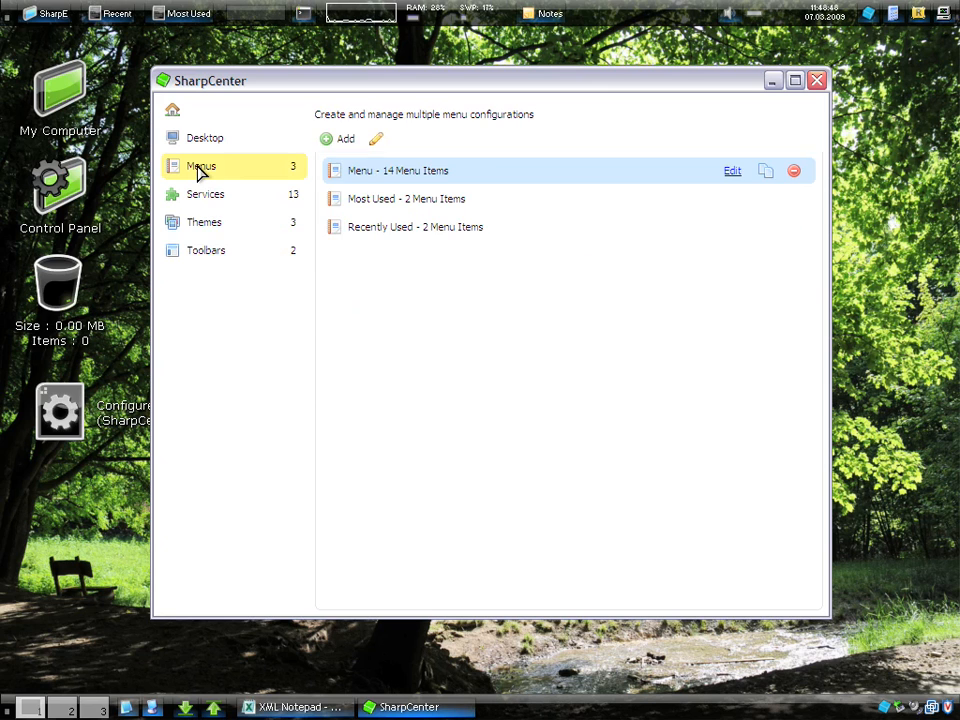
left_click(200, 164)
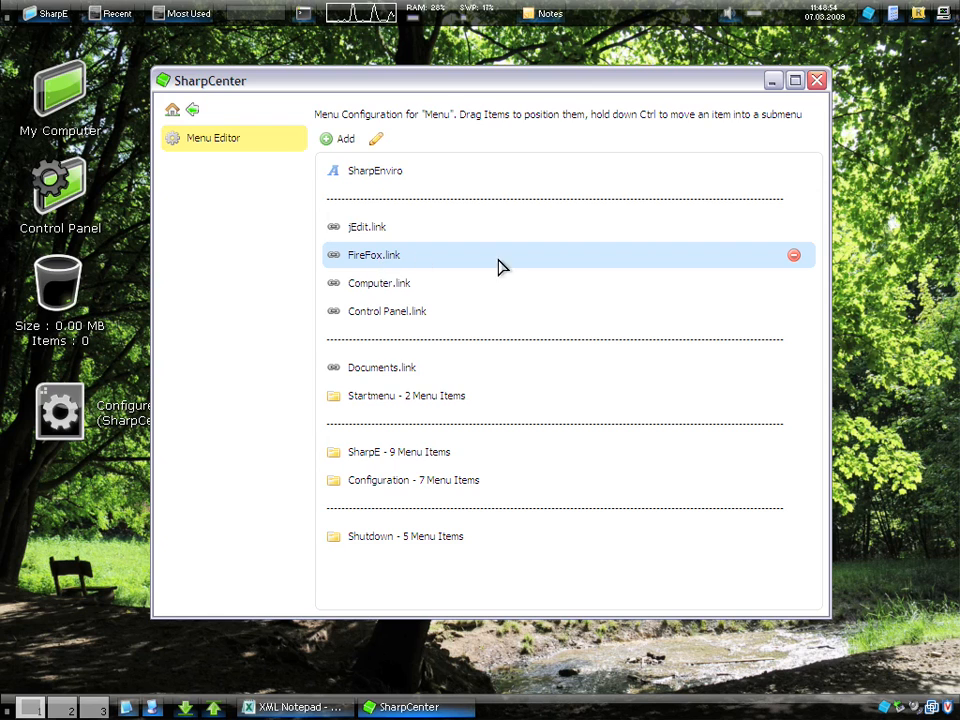
mouse_move(194, 112)
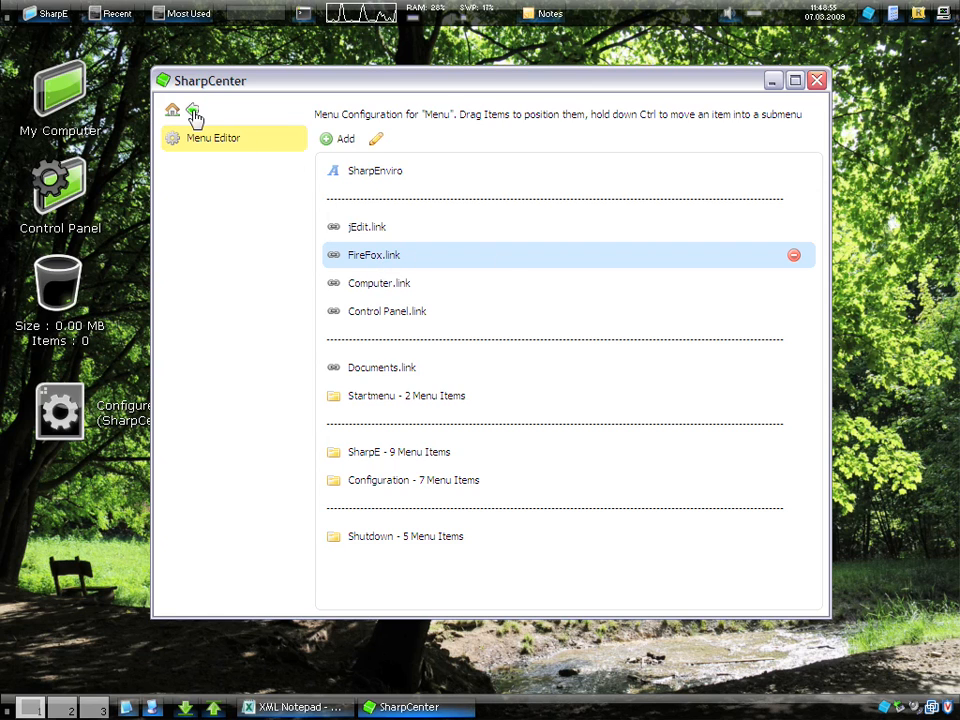
left_click(192, 110)
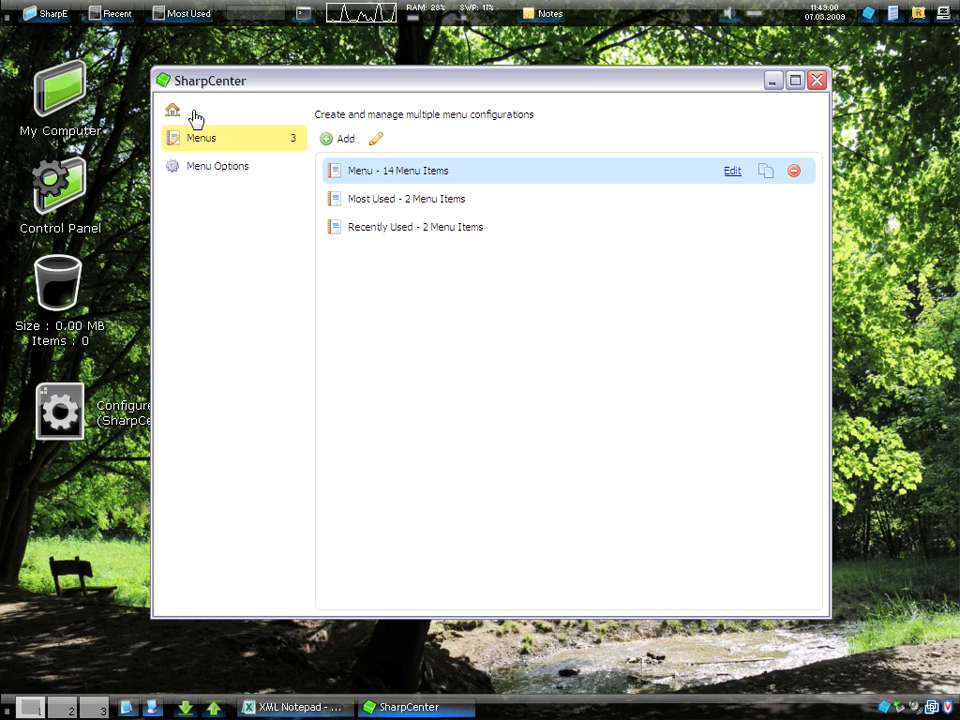
left_click(172, 110)
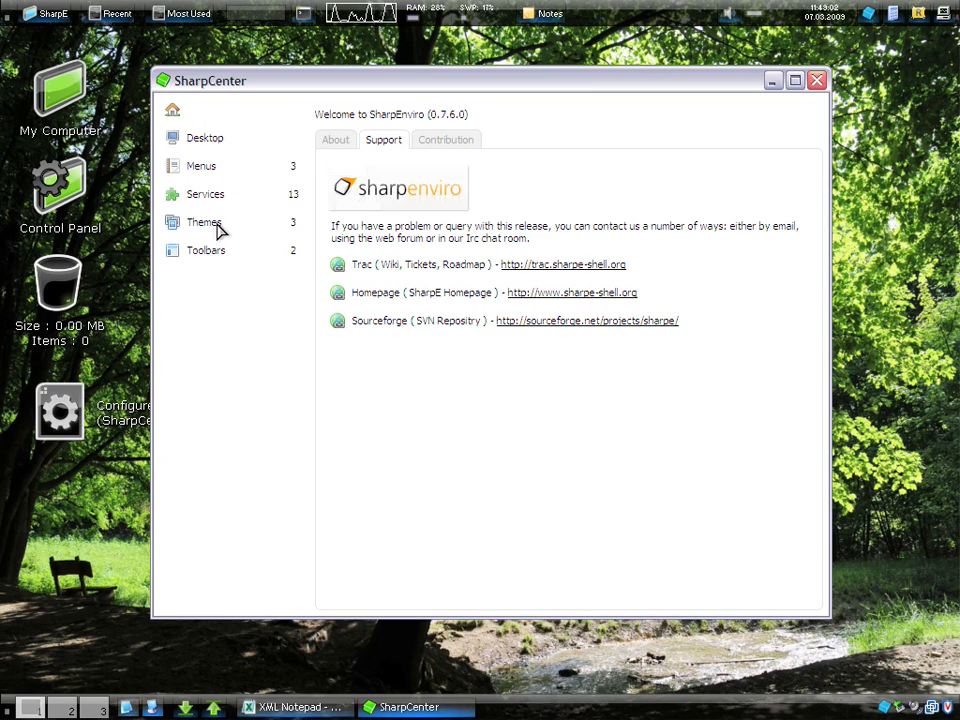
Step: In Services, raise the VWM desktop count from 2 to 3 and return to the list
left_click(204, 192)
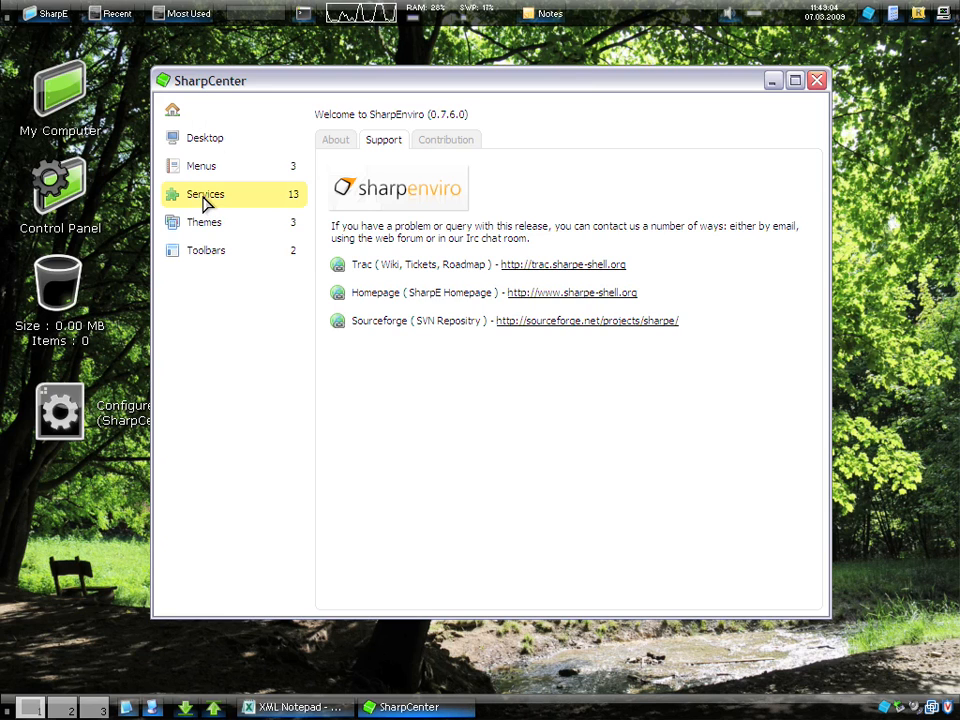
left_click(204, 194)
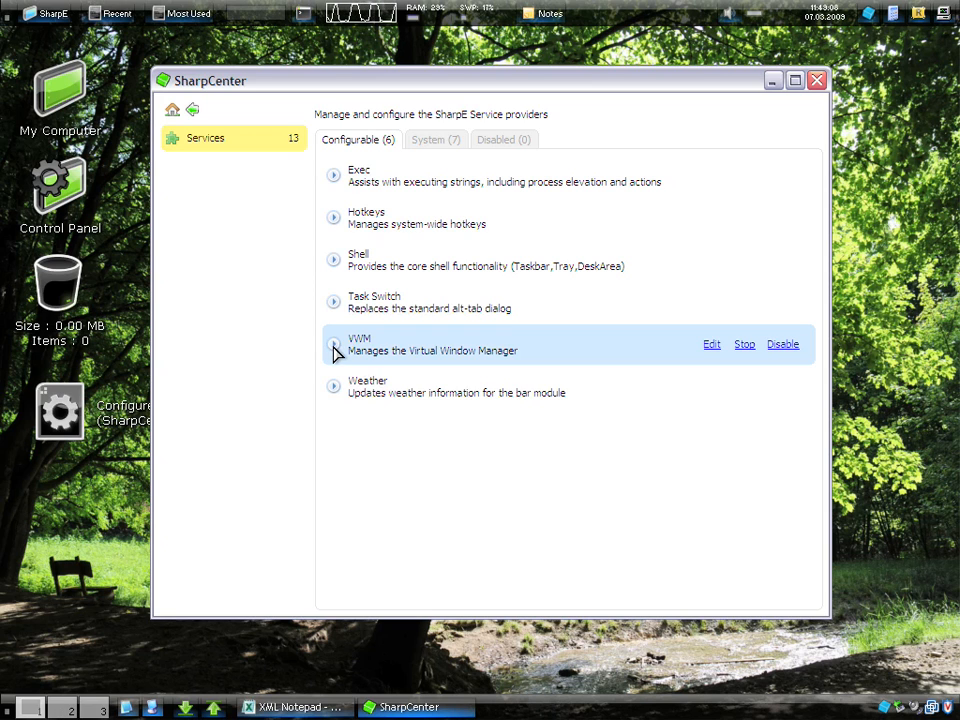
mouse_move(712, 350)
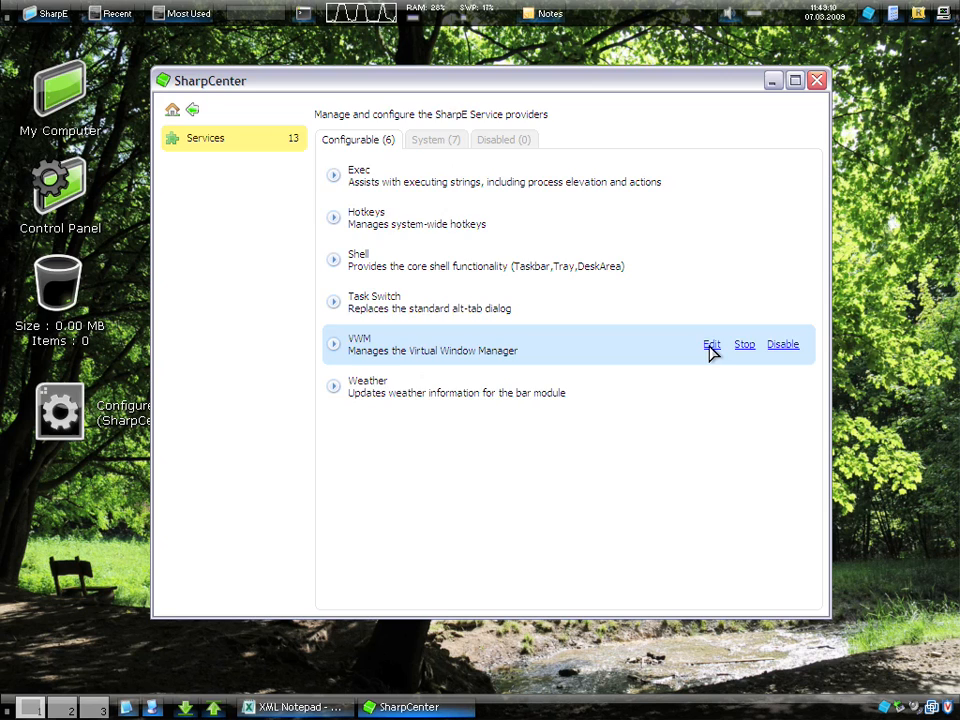
left_click(712, 344)
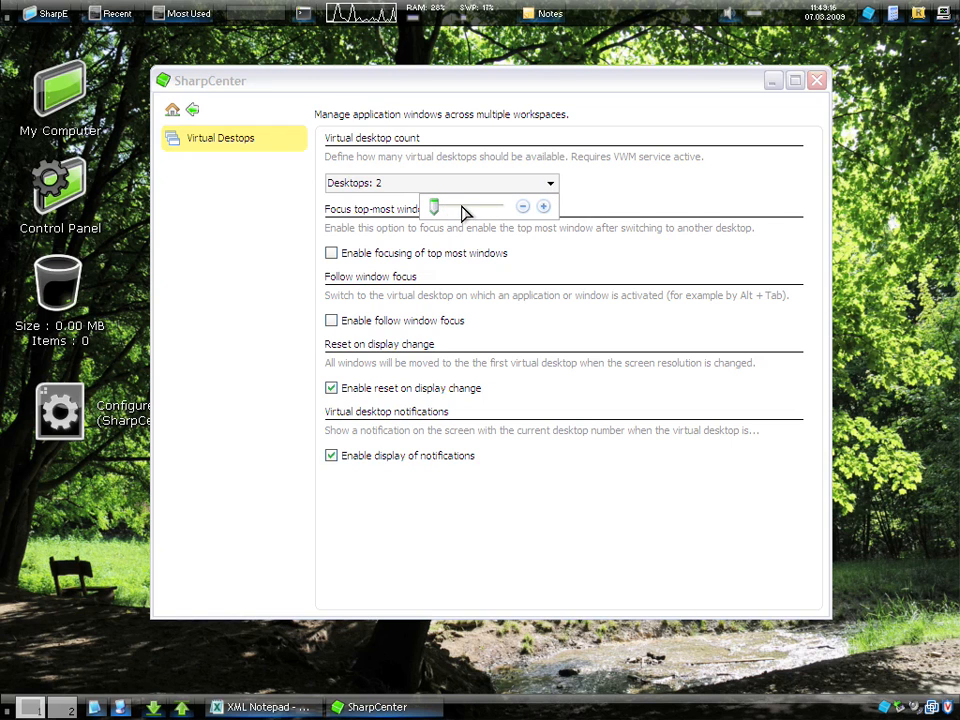
left_click_drag(432, 206, 460, 206)
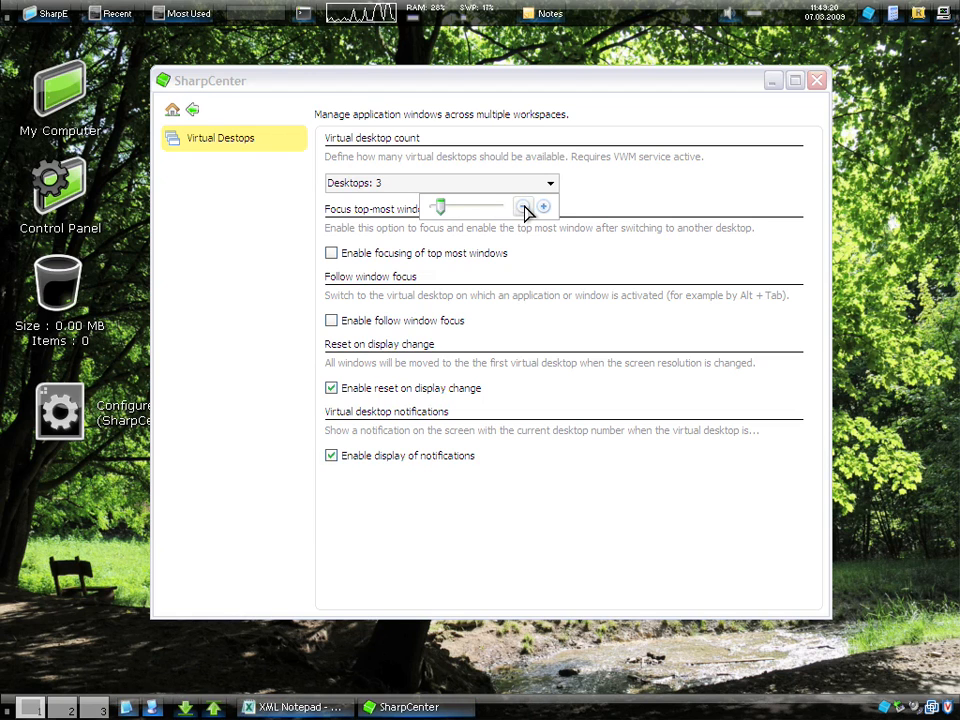
left_click(522, 206)
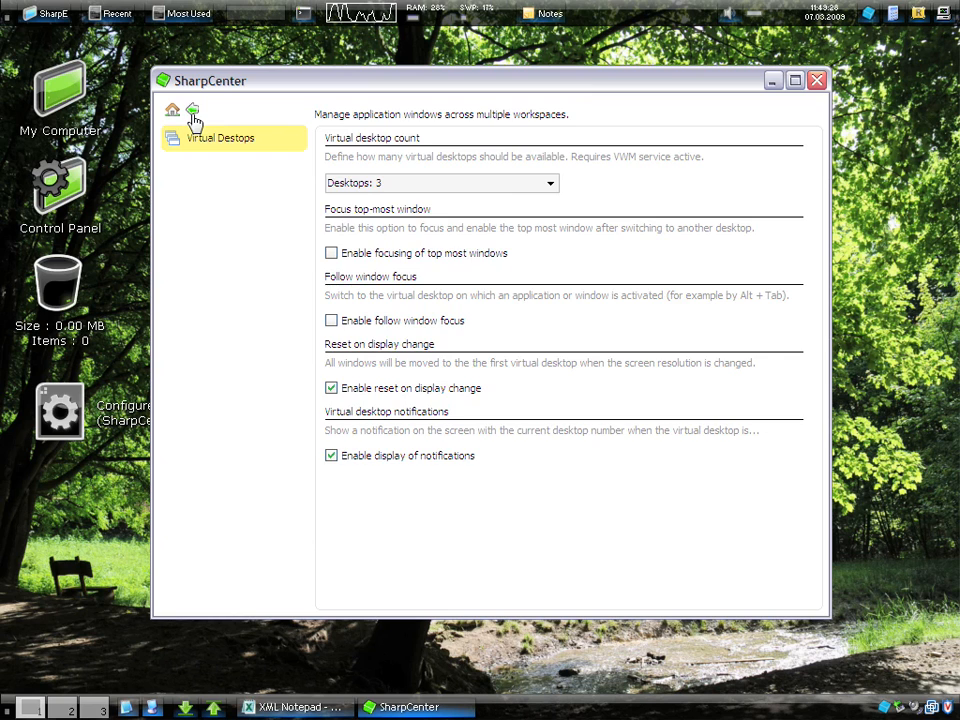
left_click(192, 110)
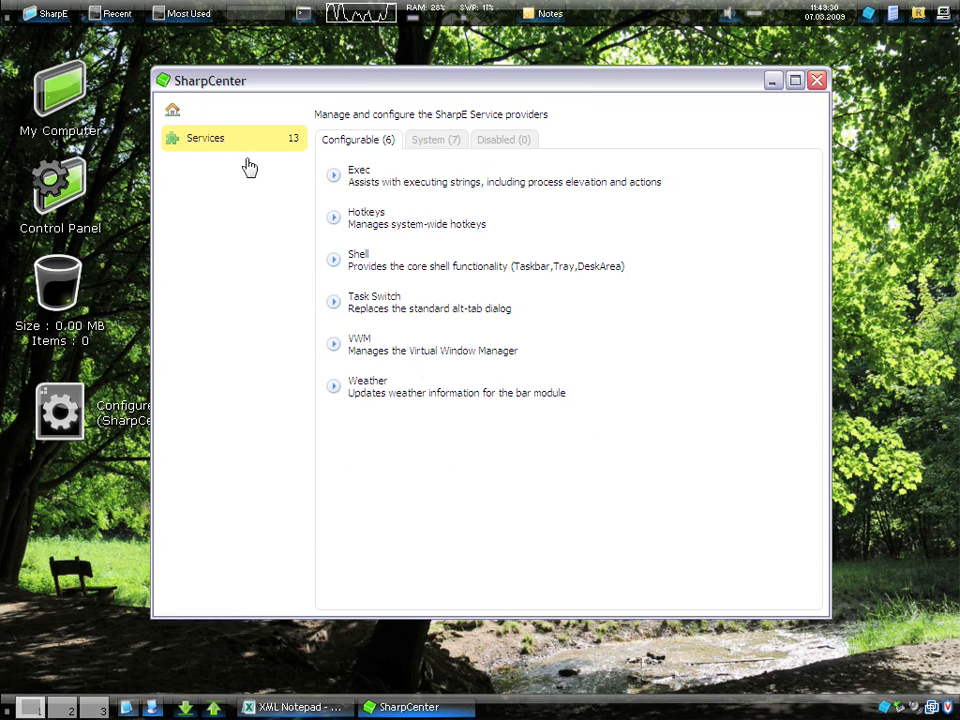
Step: Return SharpCenter to its welcome page via the Home icon
left_click(172, 110)
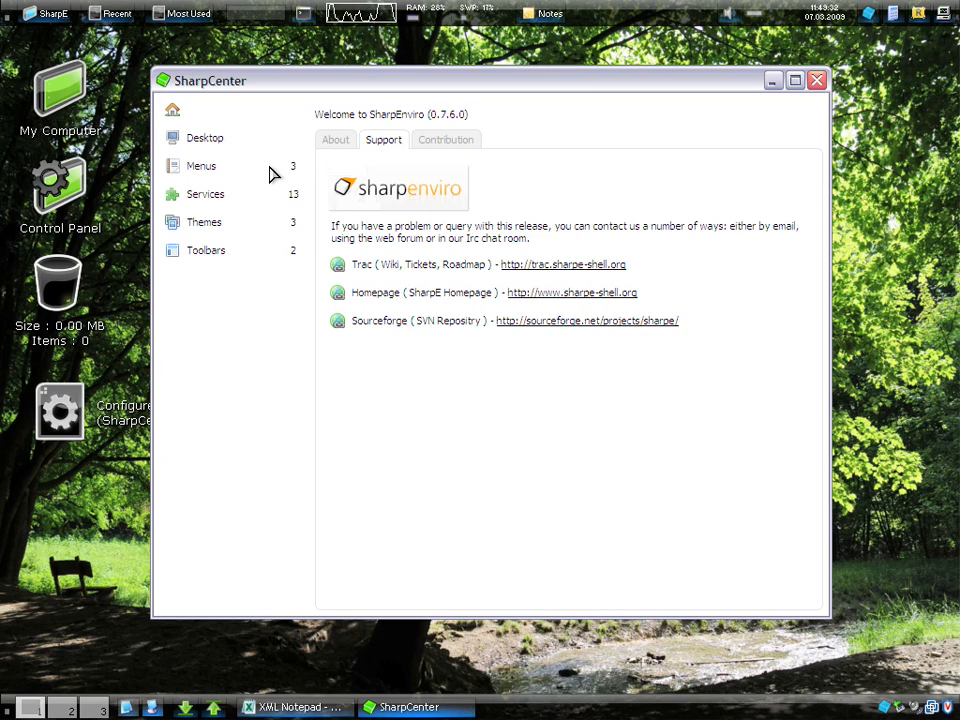
mouse_move(688, 300)
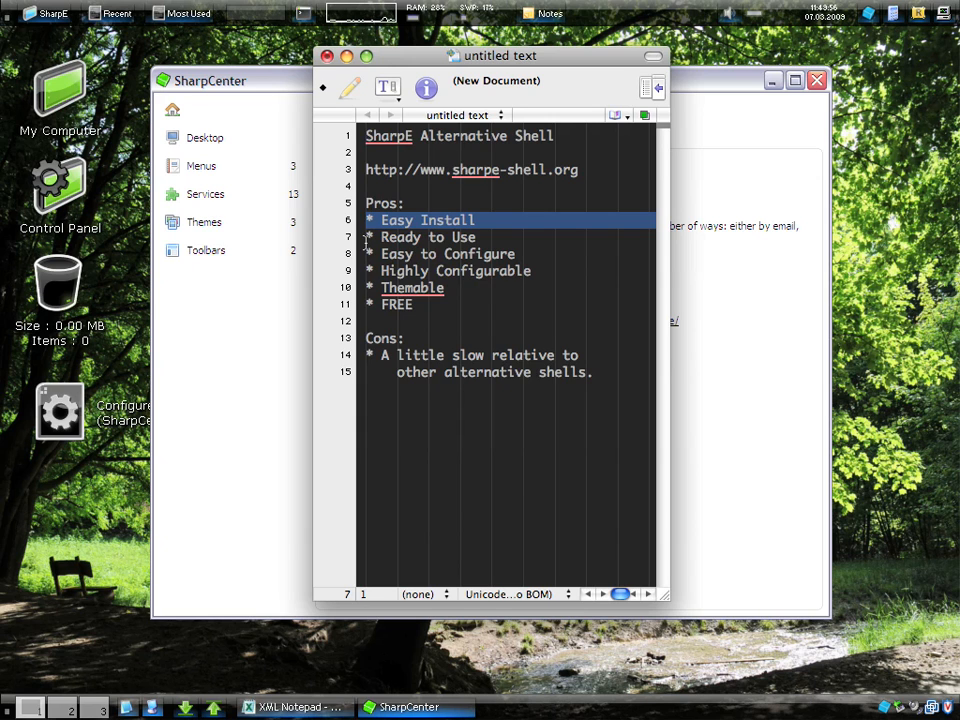
Step: Close the text editor note listing SharpE's pros and cons
left_click(428, 236)
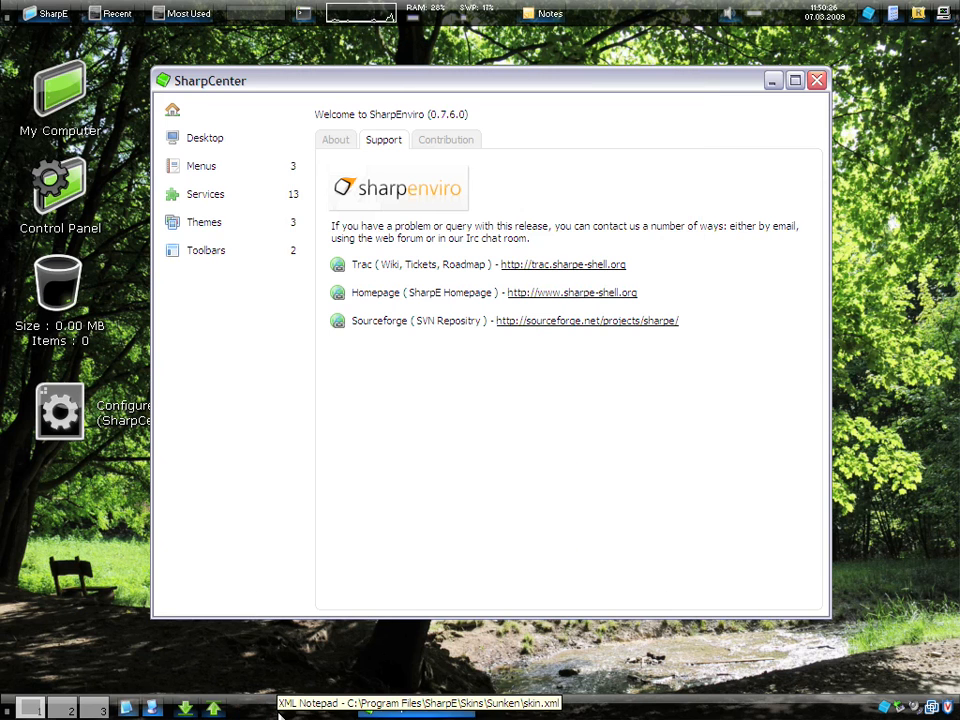
Step: View the Sunken skin.xml as XSL Output, scroll through it, then return to Tree View
left_click(416, 704)
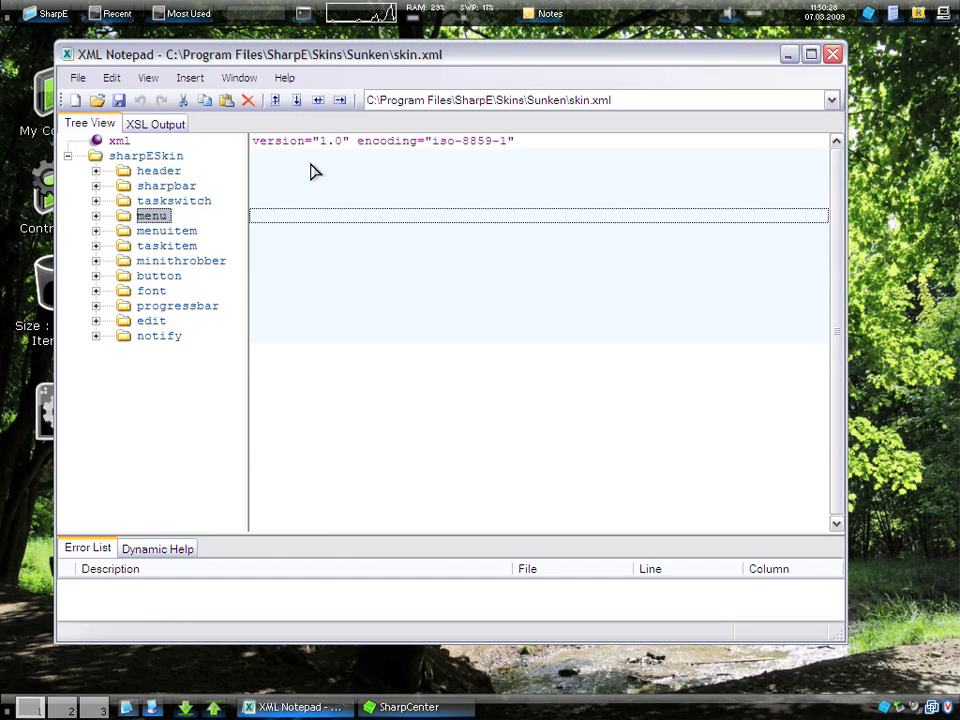
left_click(156, 124)
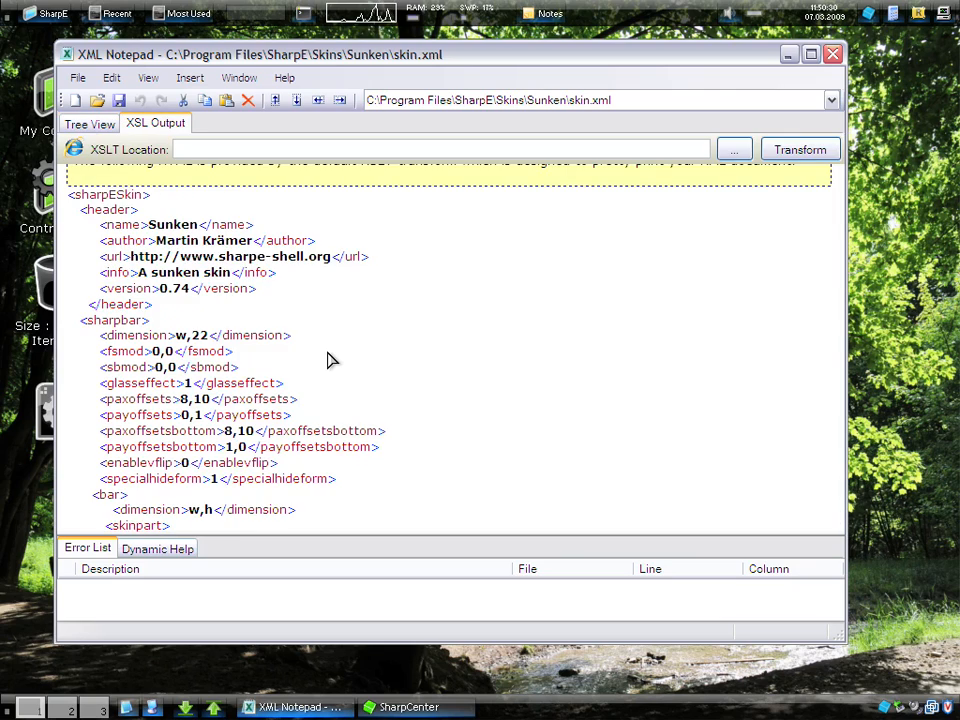
scroll("down", 3)
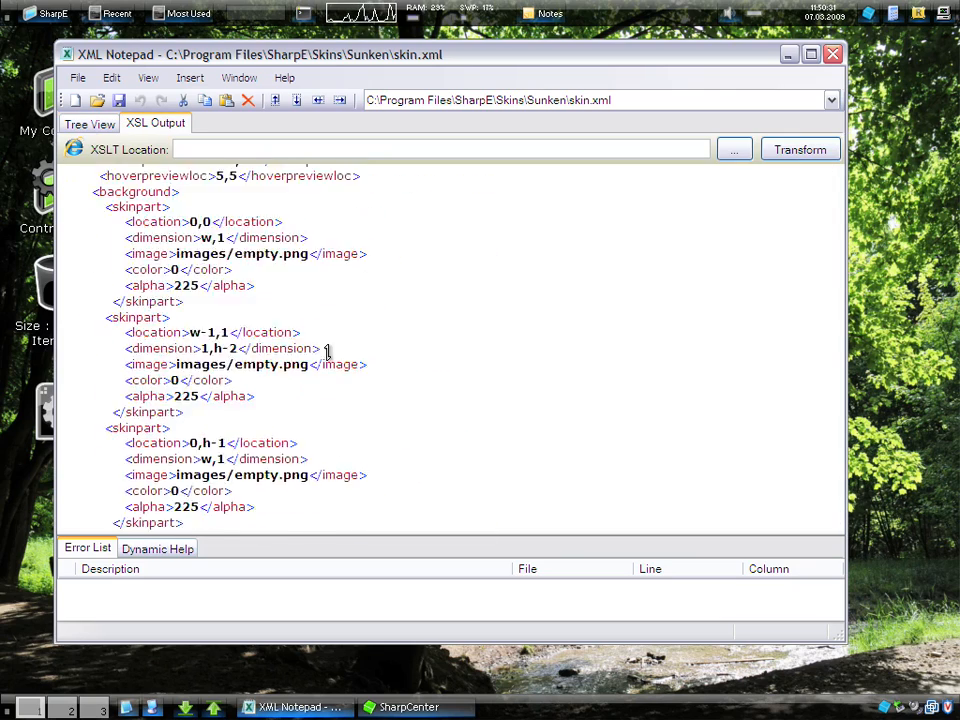
scroll("down", 3)
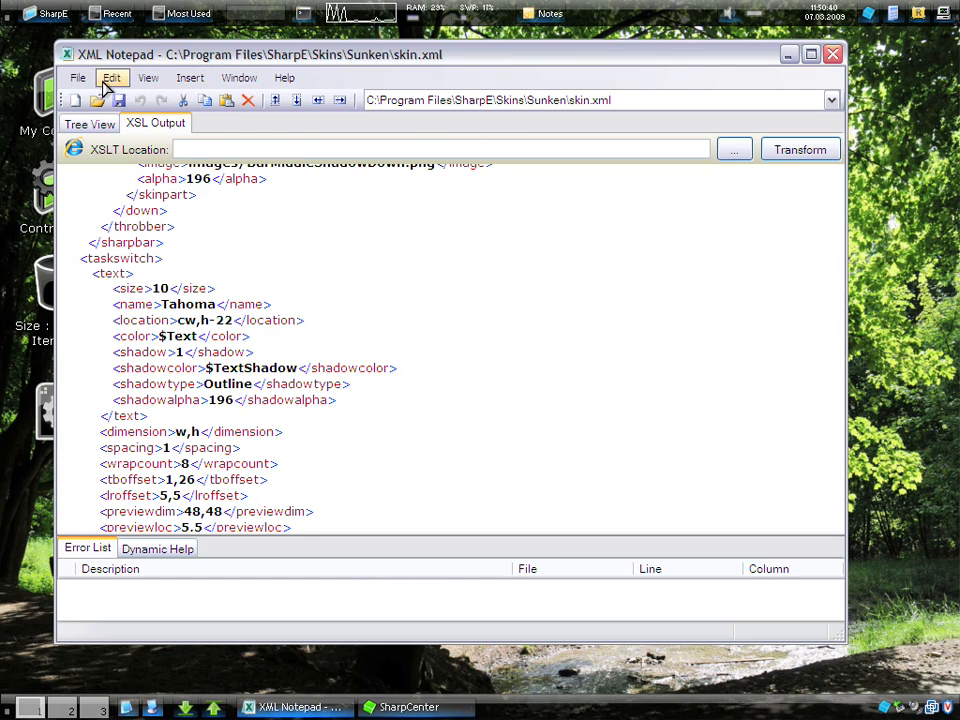
left_click(88, 124)
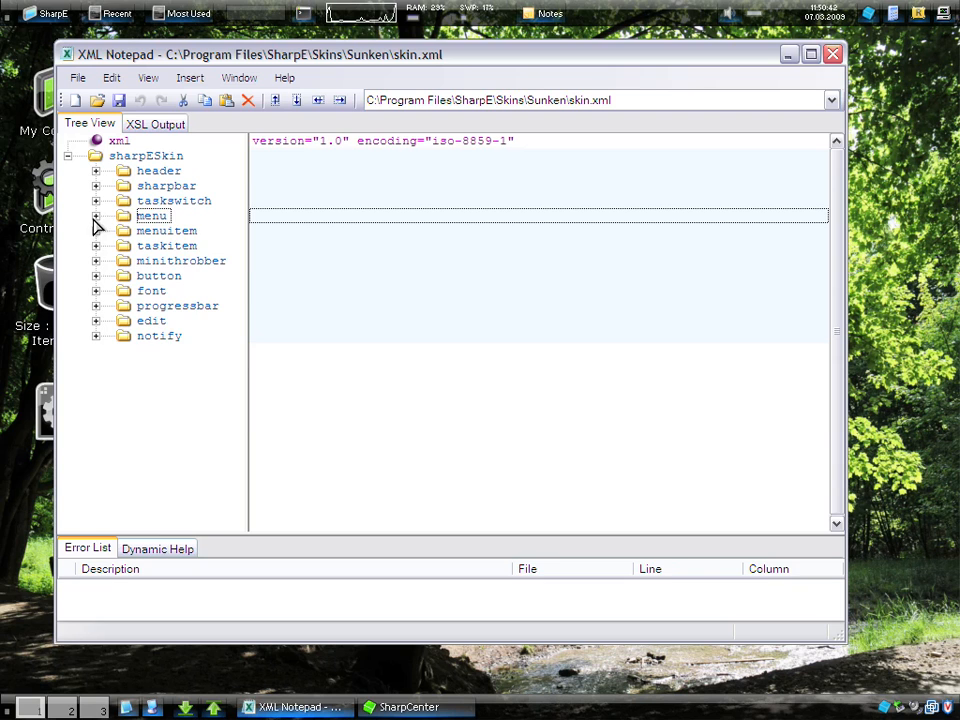
Step: Restore the pros-and-cons note and select its entire text with Ctrl+A
left_click(96, 216)
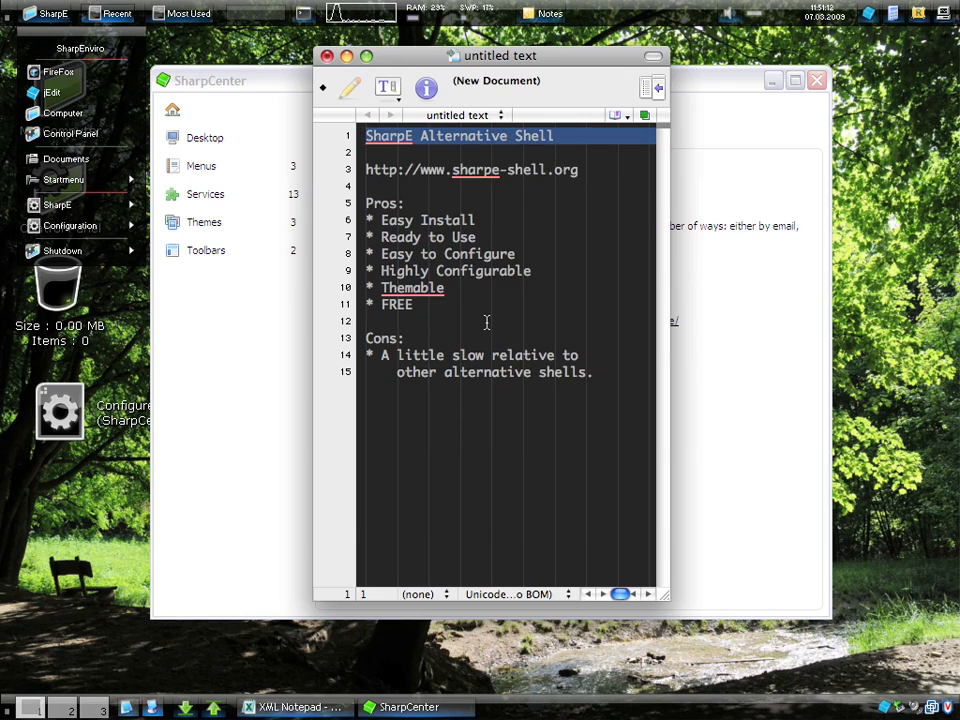
key("ctrl+a")
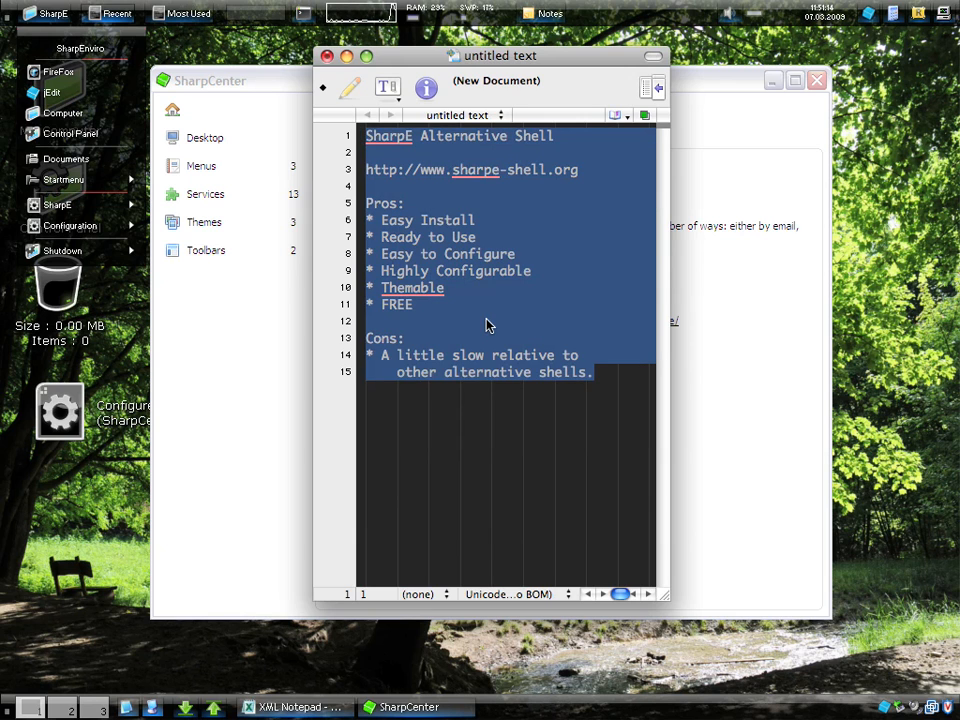